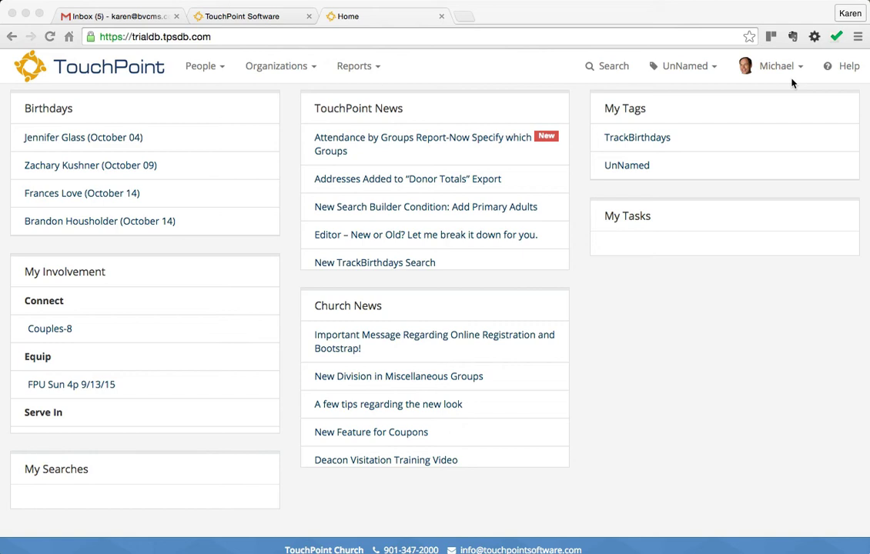
mouse_move(706, 107)
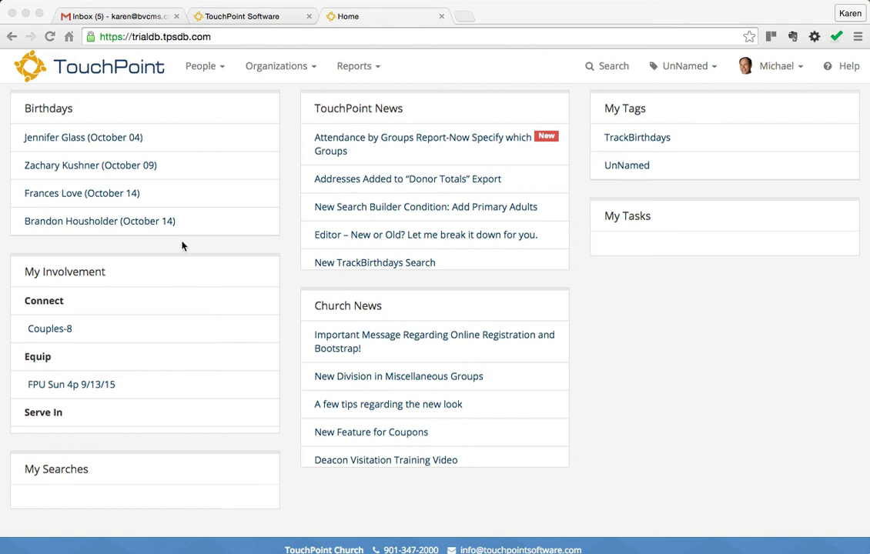
mouse_move(84, 349)
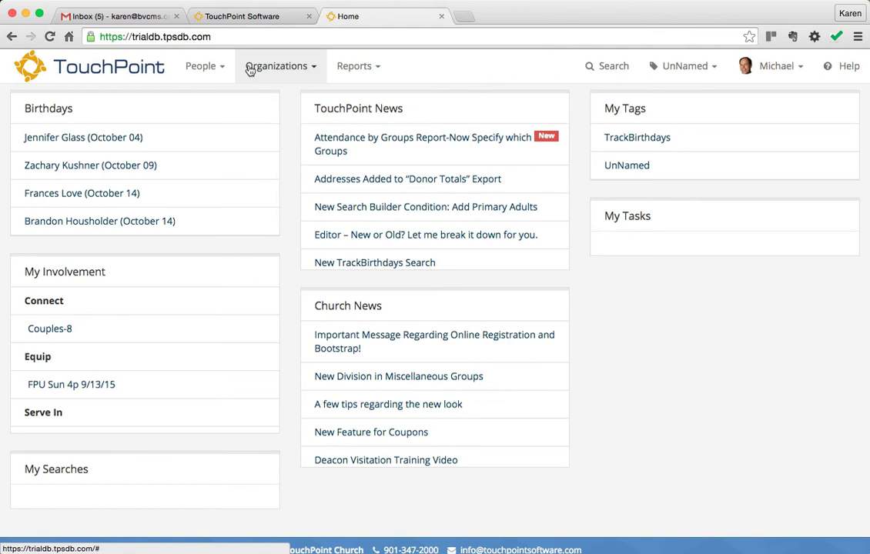
Go from the home dashboard to Organizations > Search / Manage
click(276, 65)
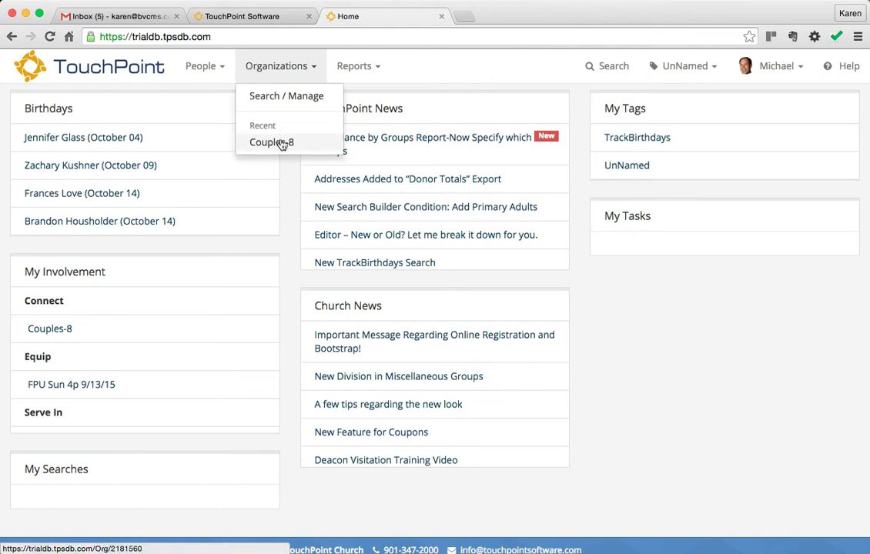
click(271, 143)
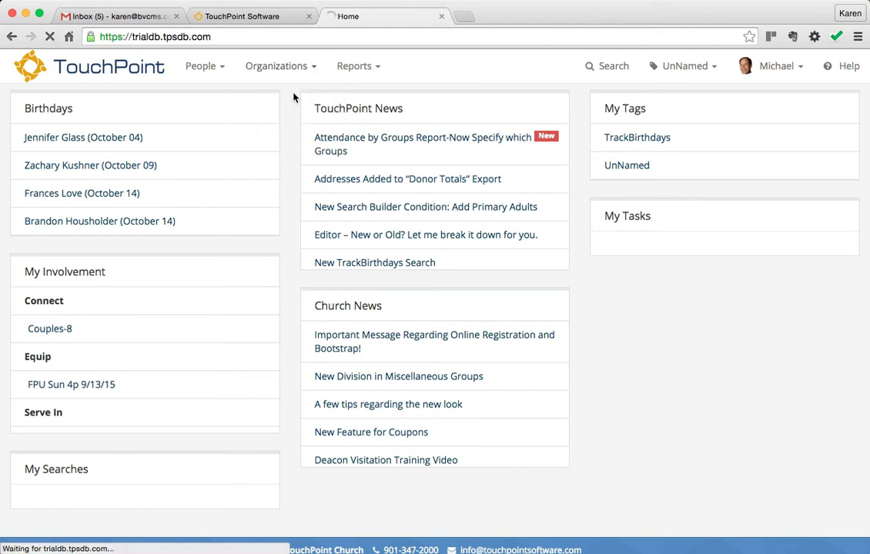
Load Organization Search and scroll to the table of seven active organizations
click(276, 65)
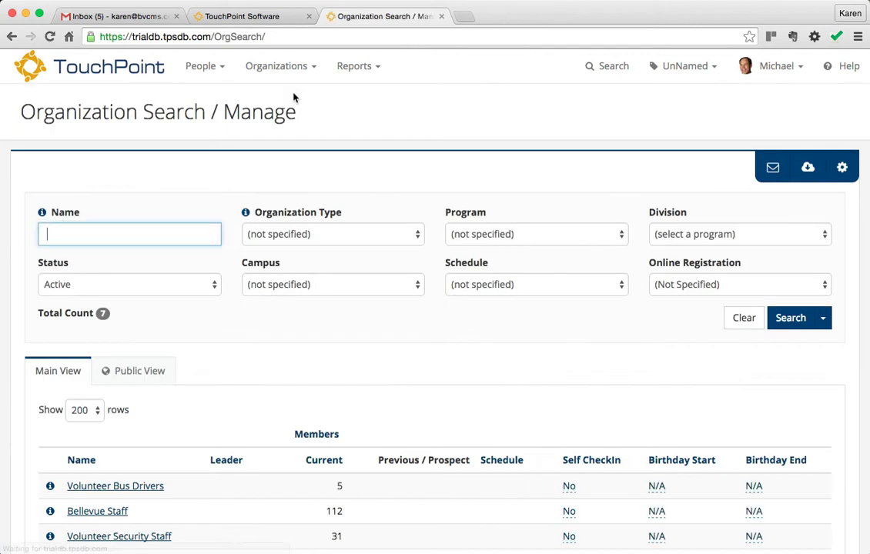
scroll(down, 3)
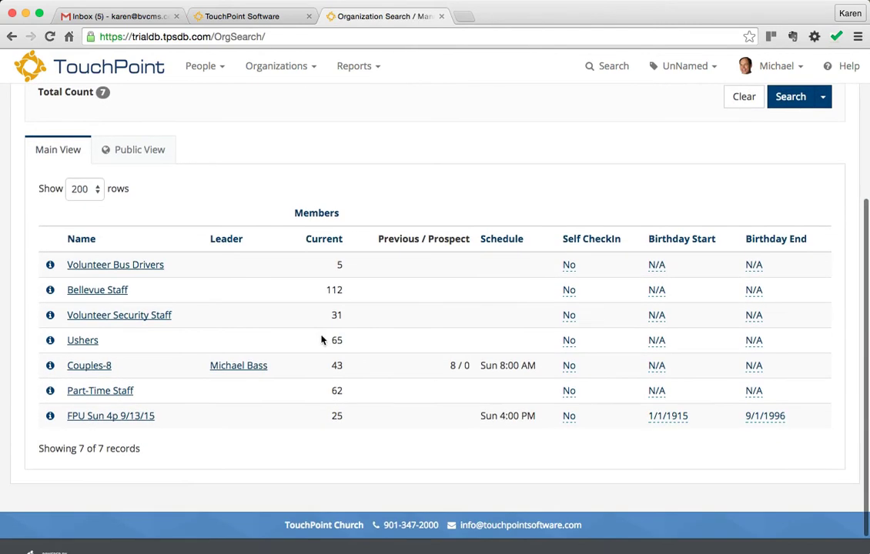
mouse_move(248, 443)
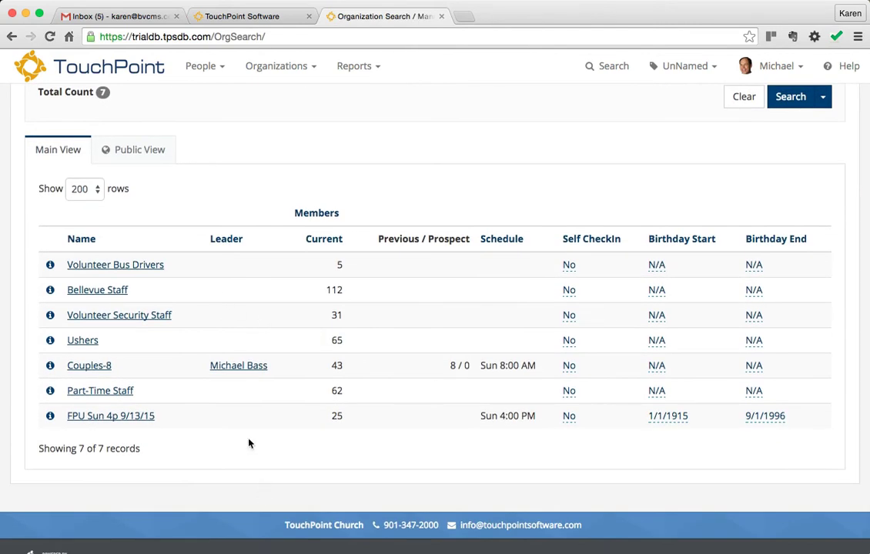
mouse_move(215, 450)
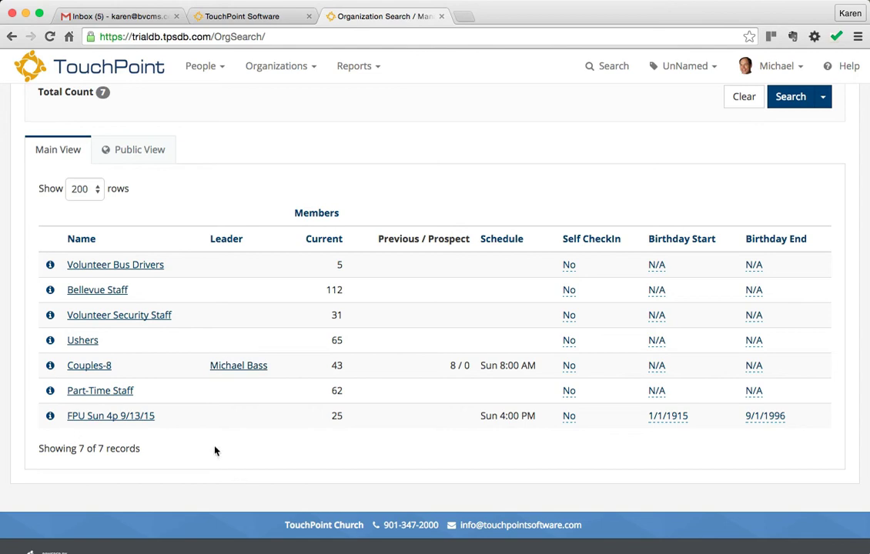
mouse_move(89, 365)
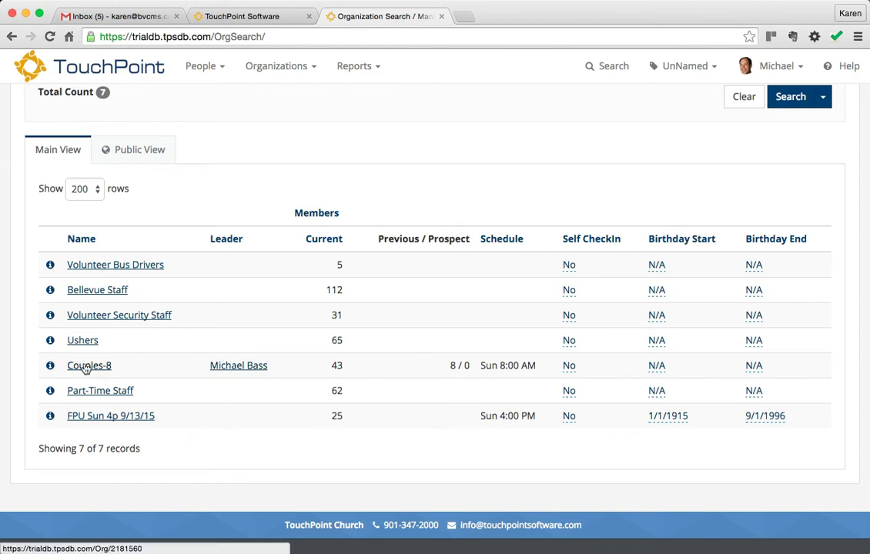
Open Couples-8 and scroll through its details and 43 members
click(89, 365)
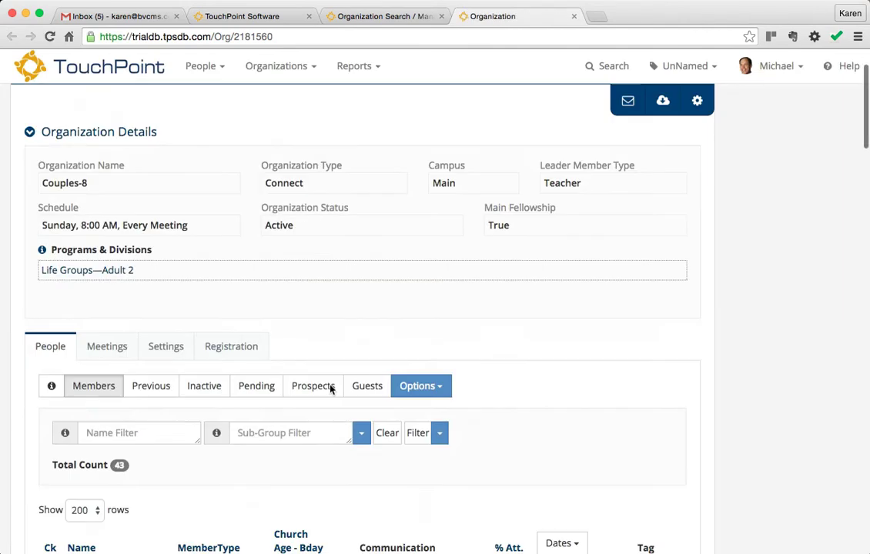
scroll(down, 3)
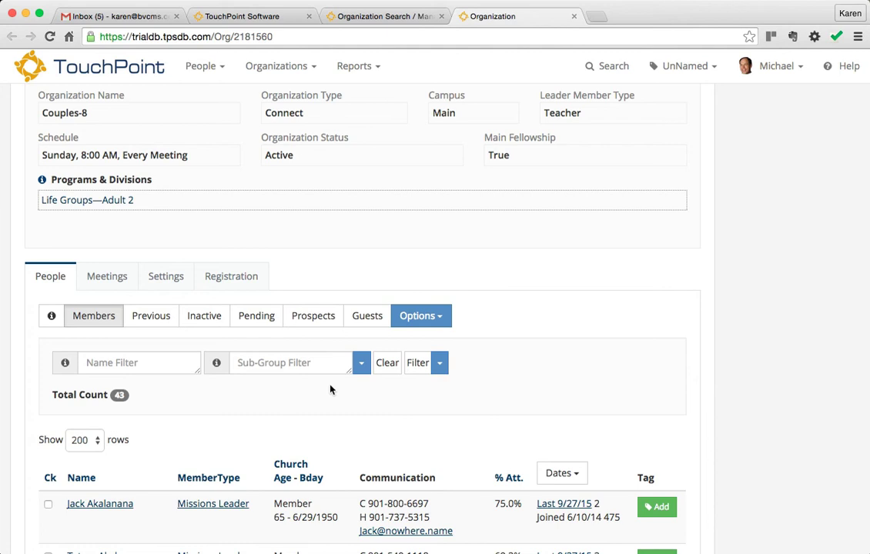
scroll(up, 3)
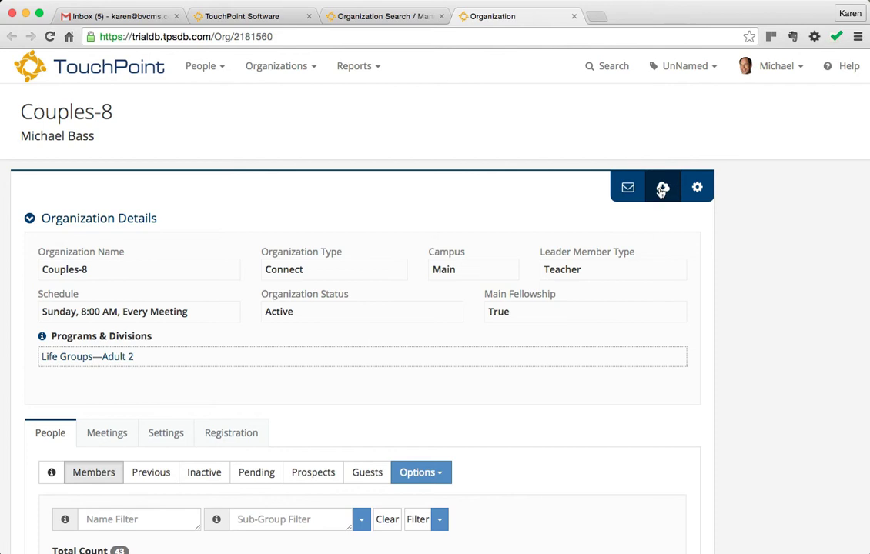
Choose Compact Directory from the Couples-8 download menu under Directories
click(662, 187)
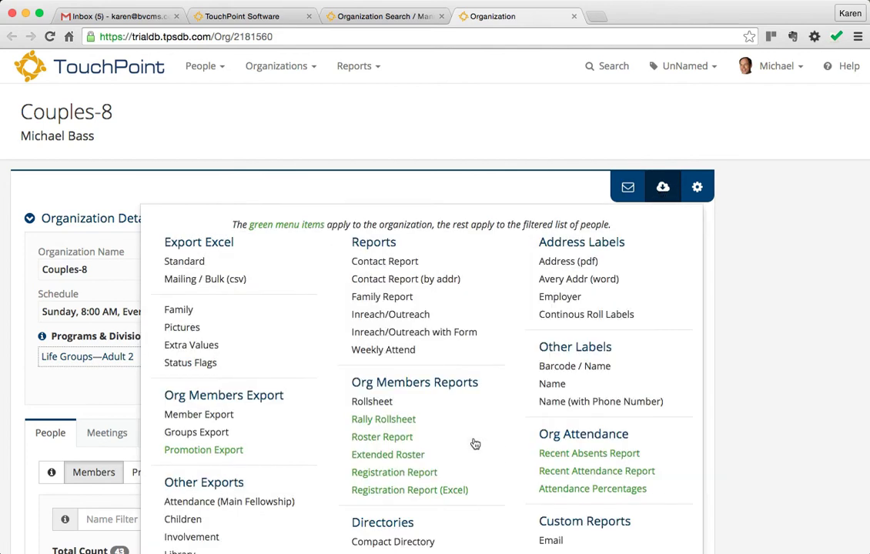
scroll(down, 3)
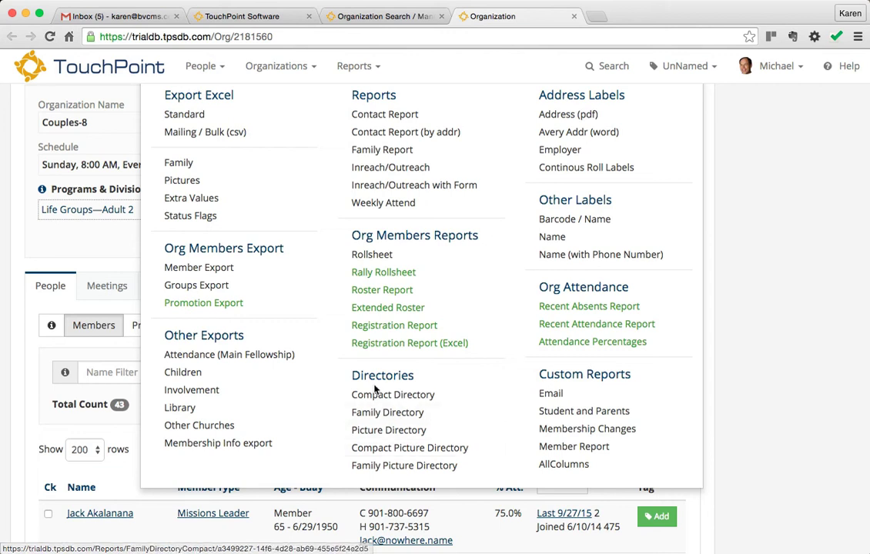
click(393, 395)
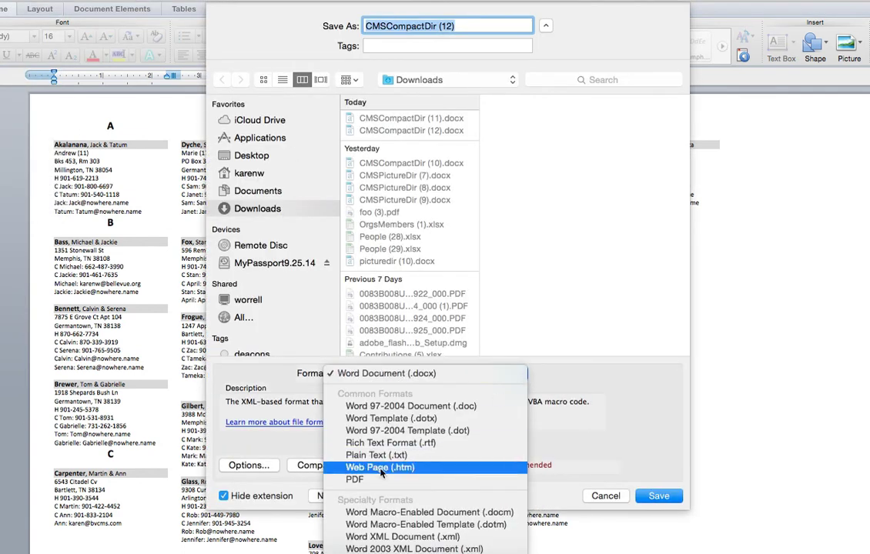
Save the directory as a PDF named 'Bass Class Directory' on the Desktop
click(354, 480)
text(Ba)
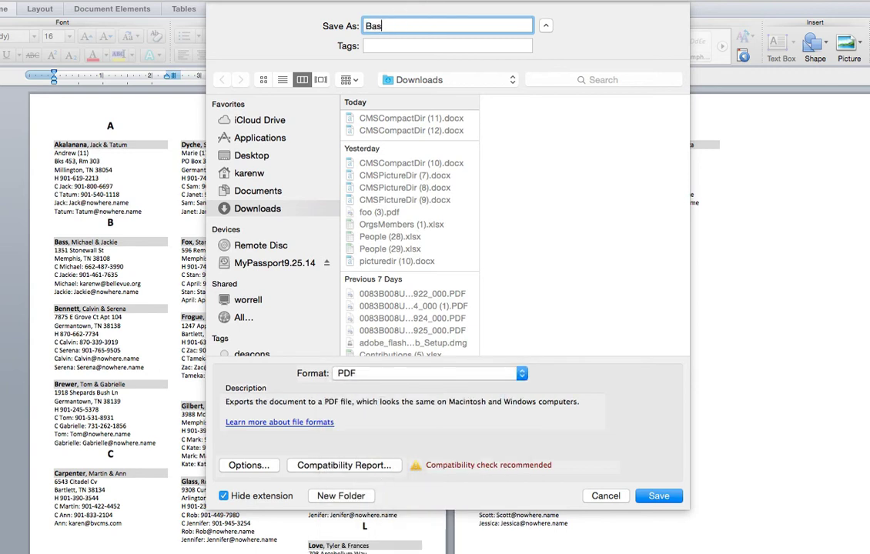
text(s Class)
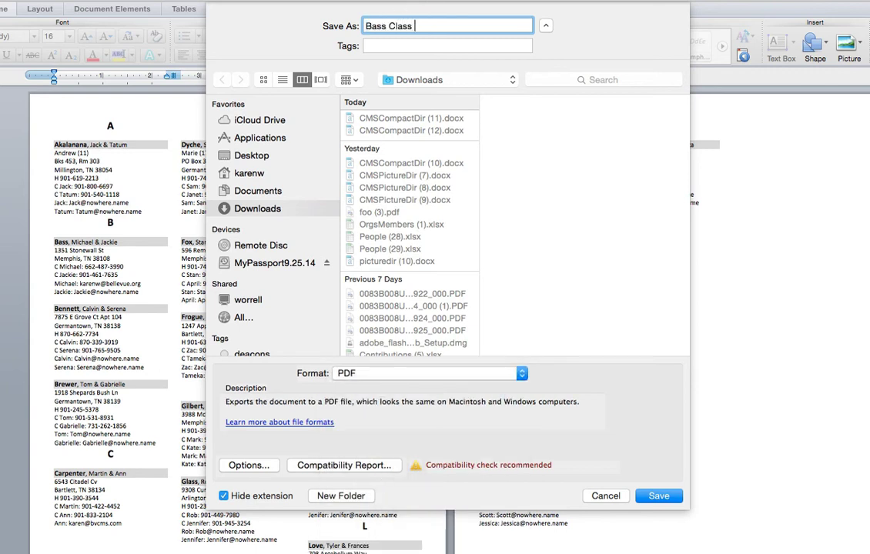
text(Directory)
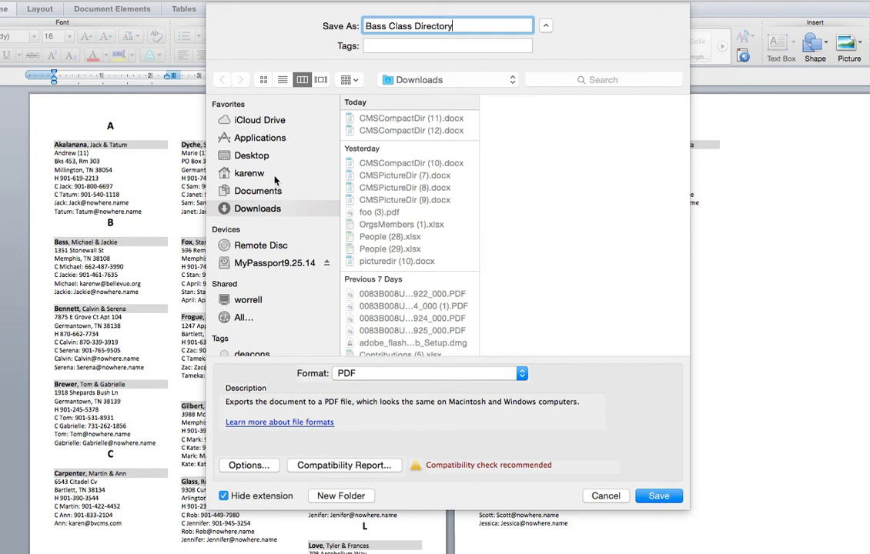
click(251, 156)
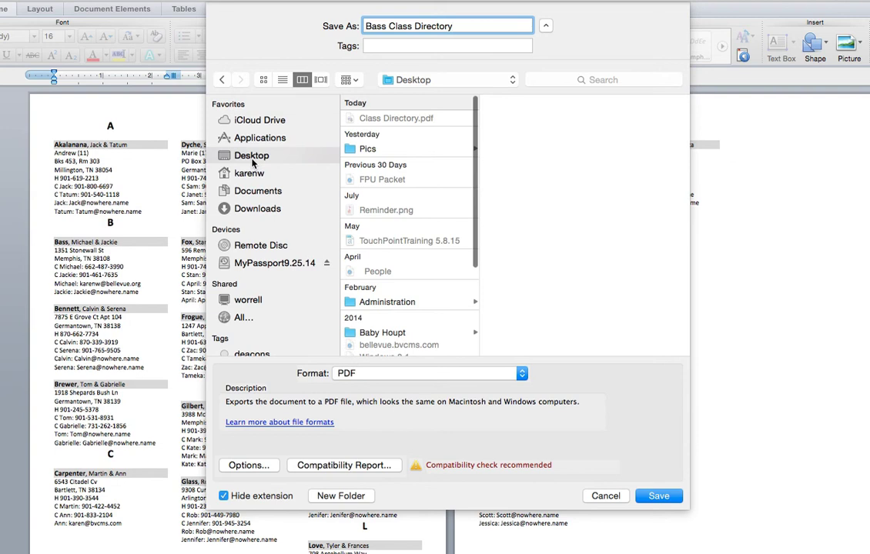
mouse_move(652, 489)
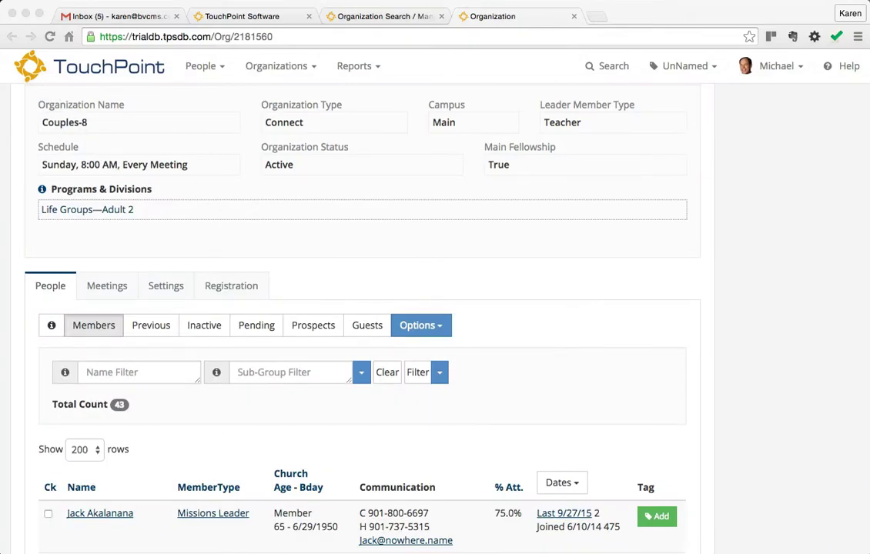
mouse_move(443, 235)
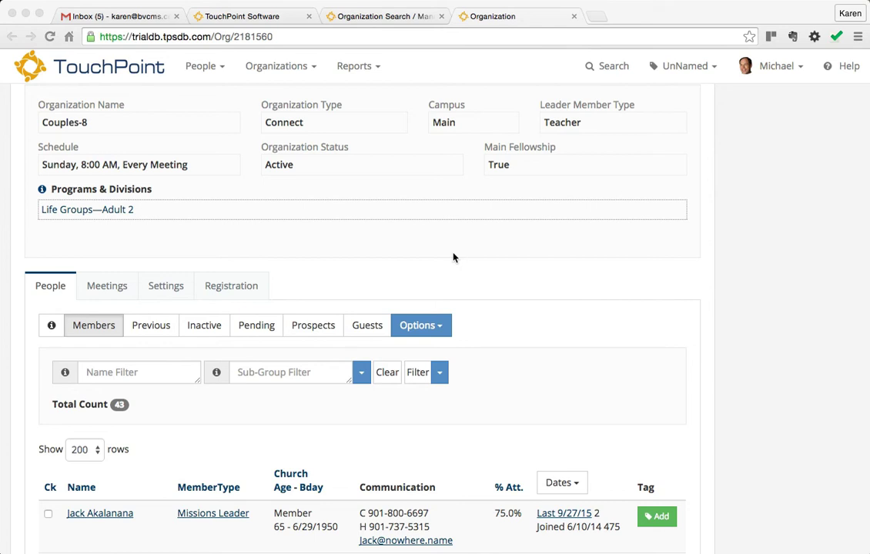
Scroll back to the top of the Couples-8 organization page
scroll(up, 3)
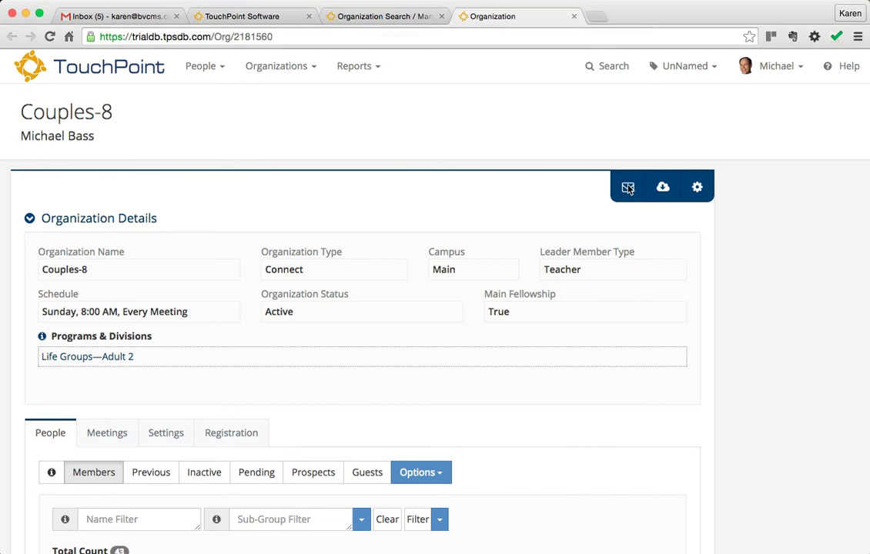
Start an individual-members email using the Adult Ministry template, addressed to 42 people
click(628, 186)
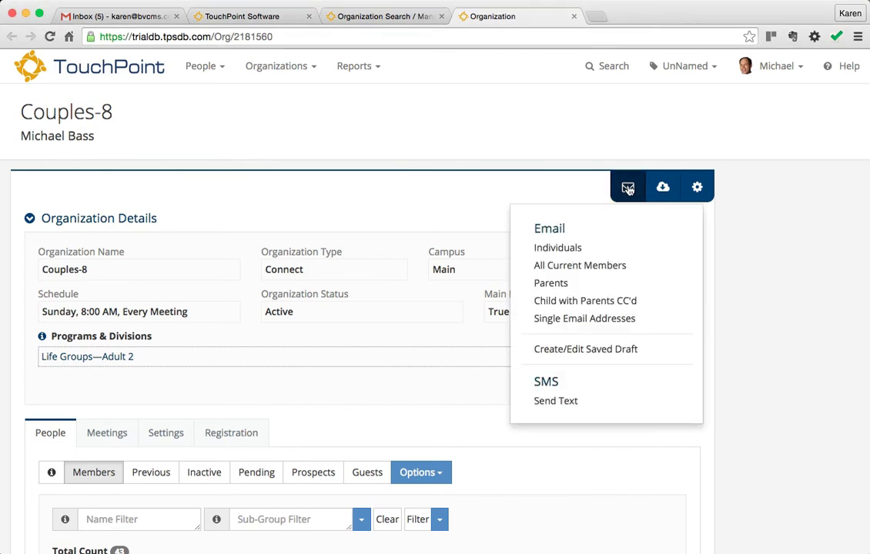
mouse_move(558, 248)
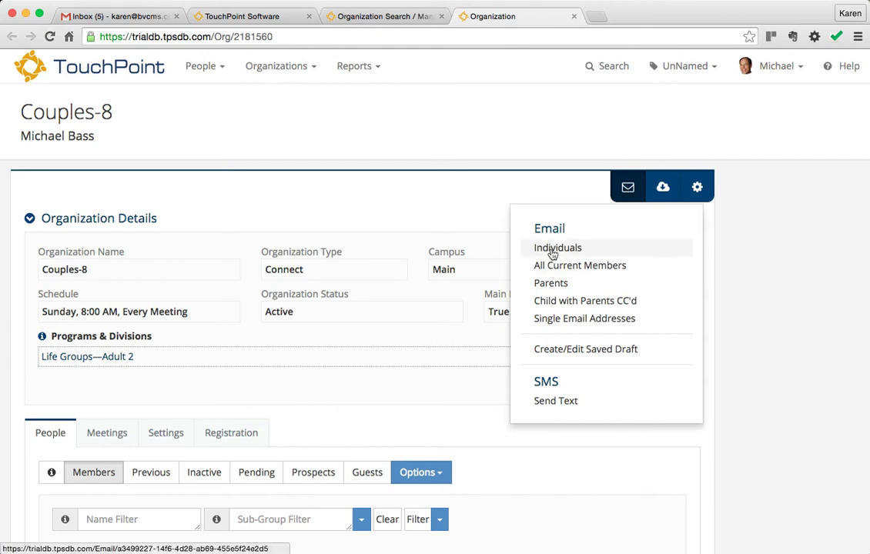
click(558, 247)
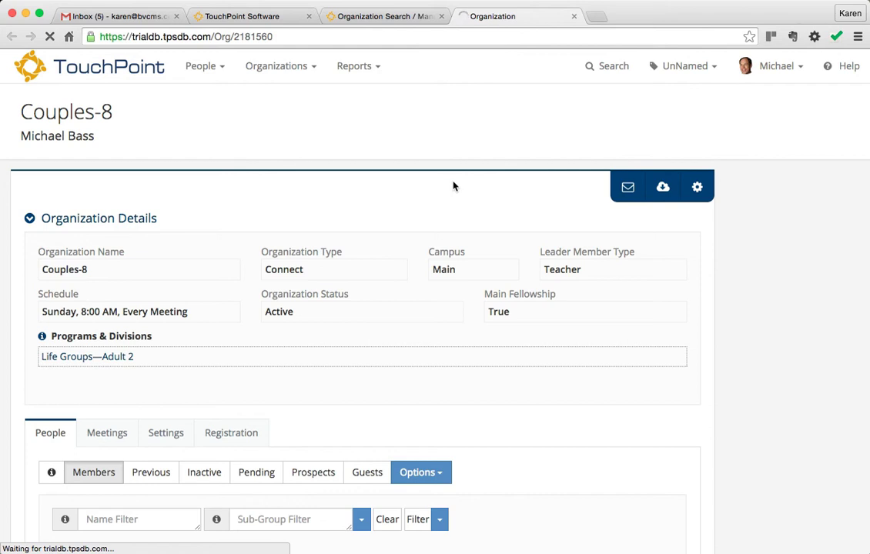
click(627, 187)
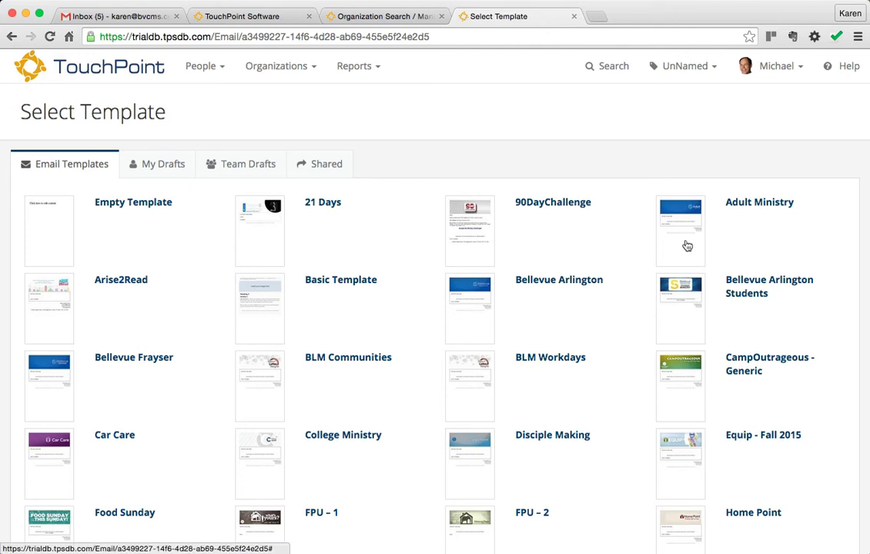
click(680, 230)
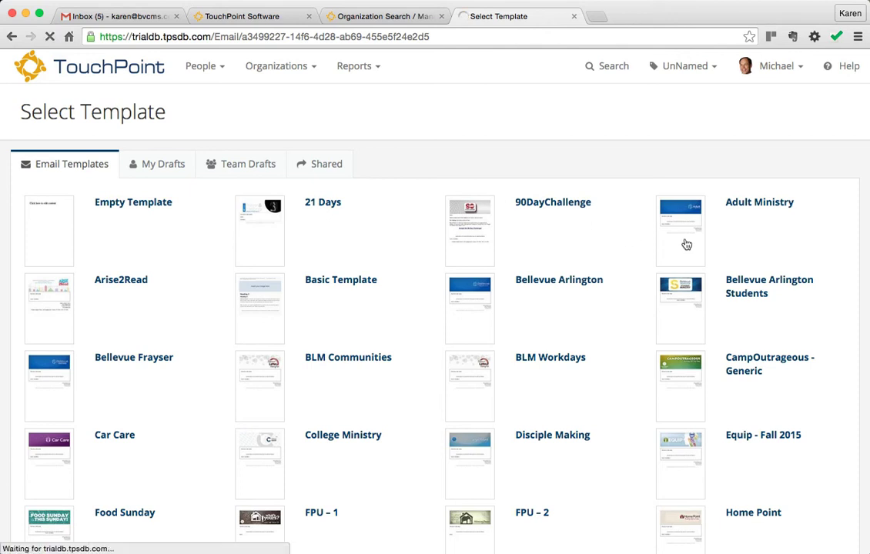
click(680, 230)
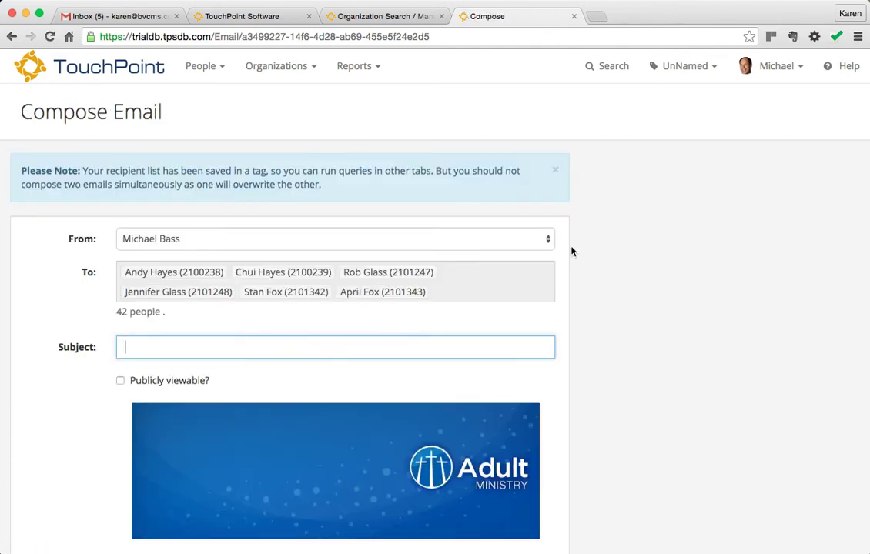
Enter 'Class Directory' as the subject and scroll to the template content
text(Class)
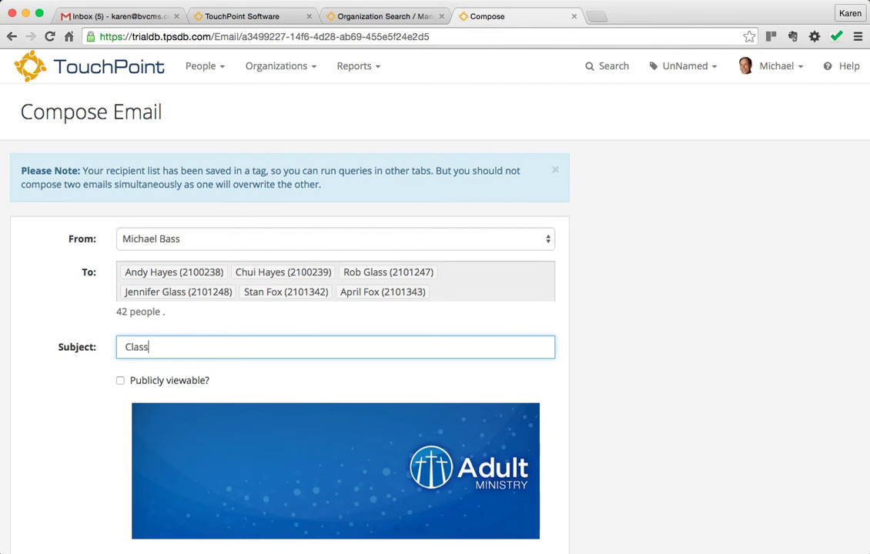
text(Directory)
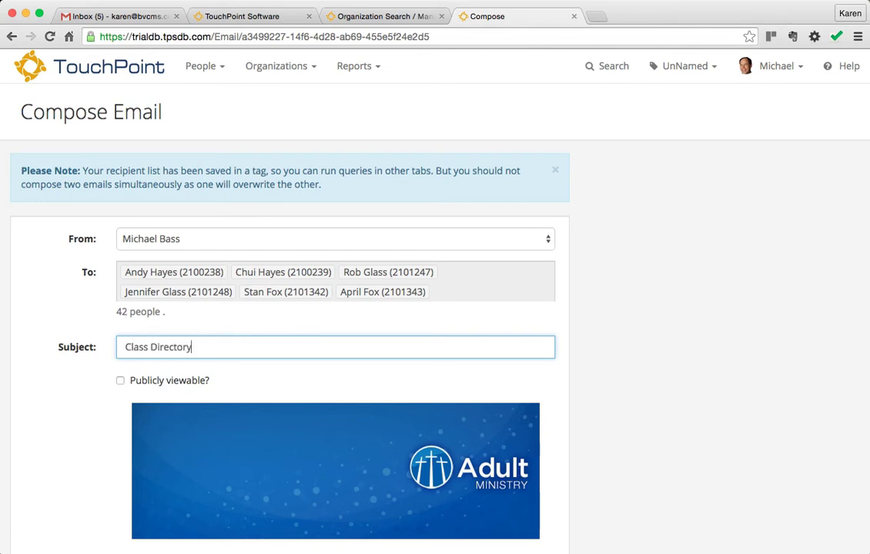
scroll(down, 3)
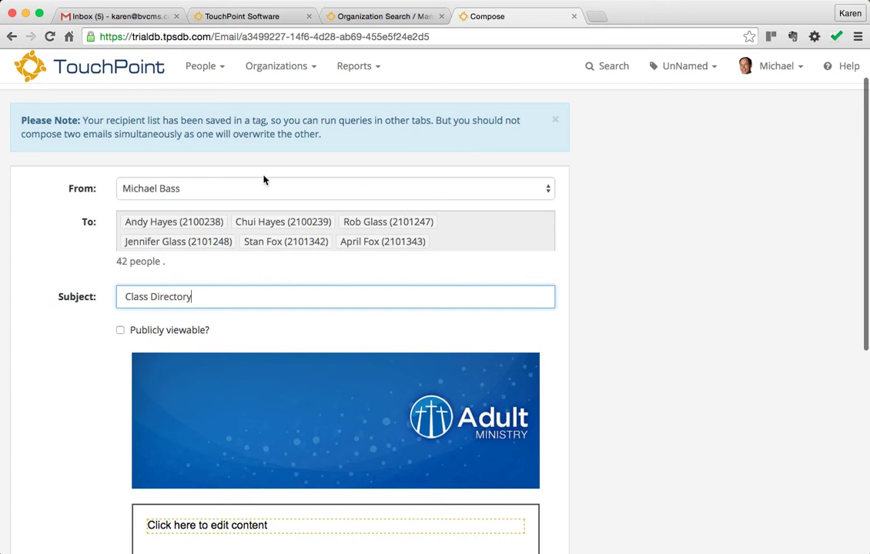
scroll(down, 3)
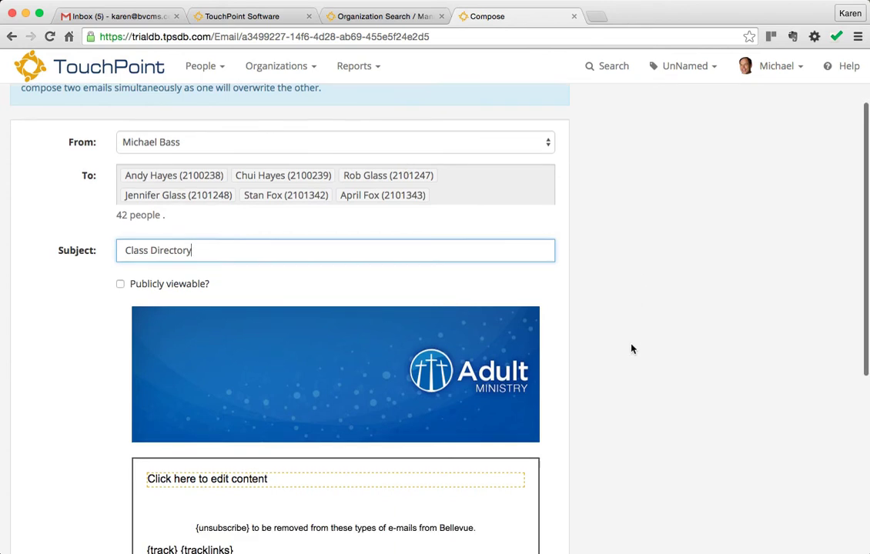
scroll(down, 3)
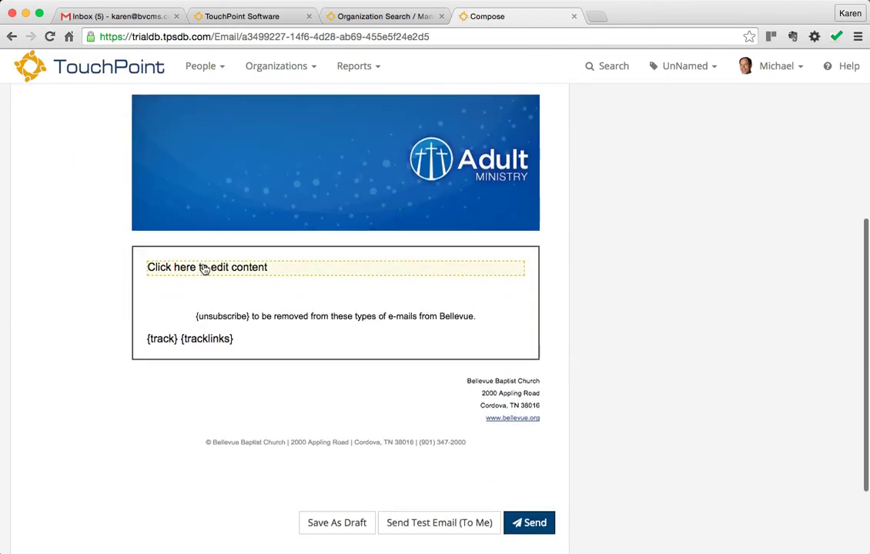
Write '{first},' then 'Click HERE for our class directory. Hope to see you Sunday.'
click(207, 267)
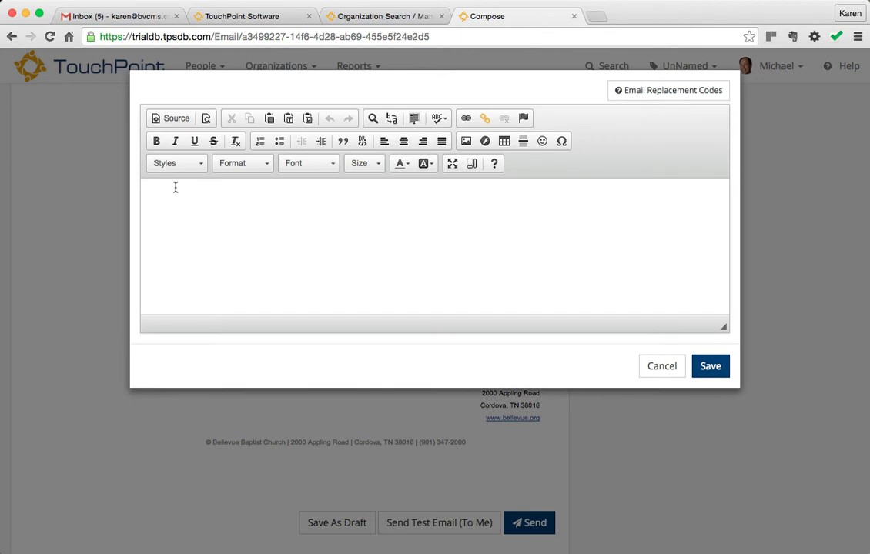
text({first)
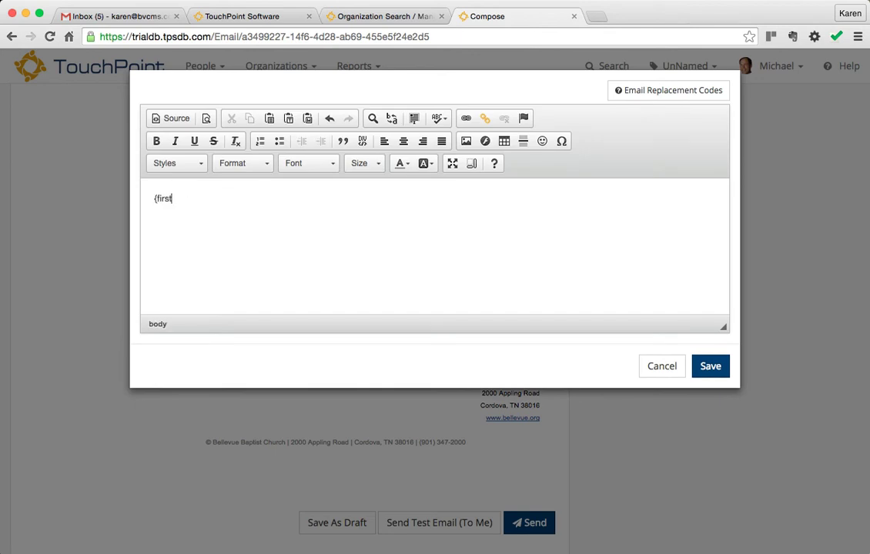
text(},)
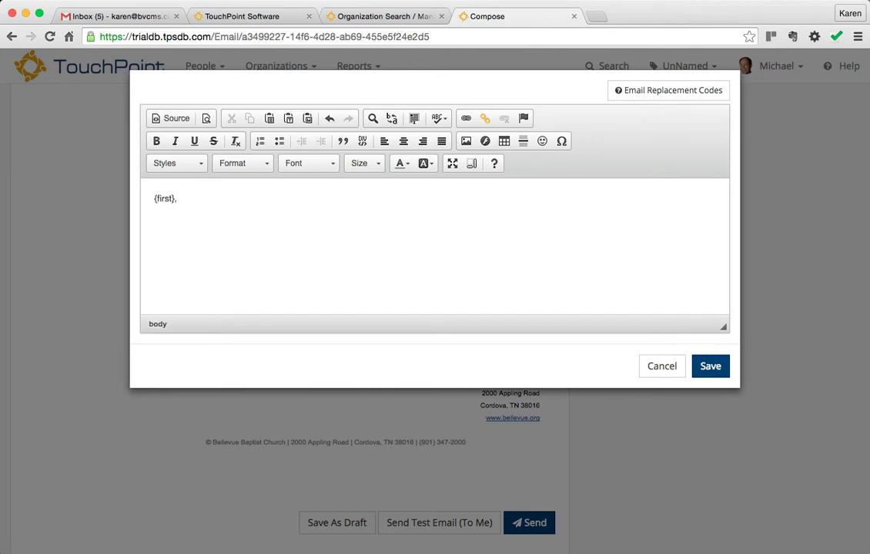
click(176, 198)
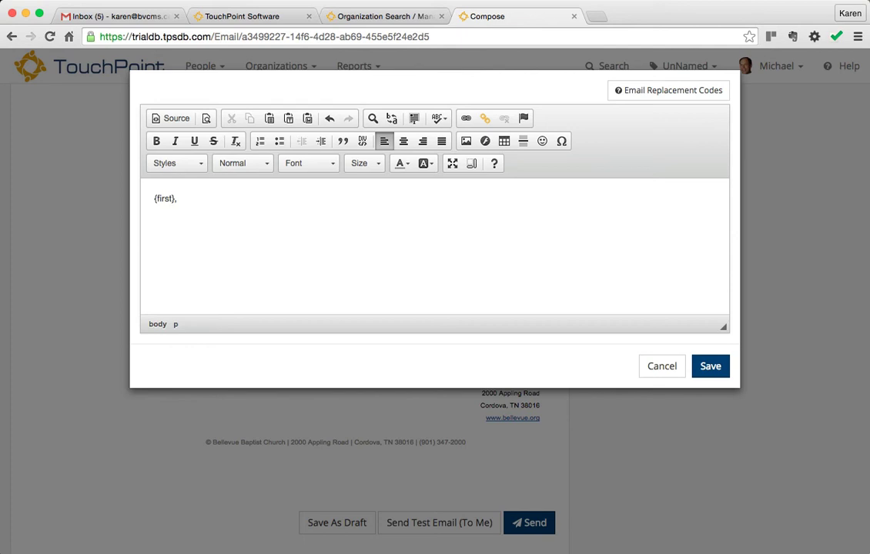
click(850, 13)
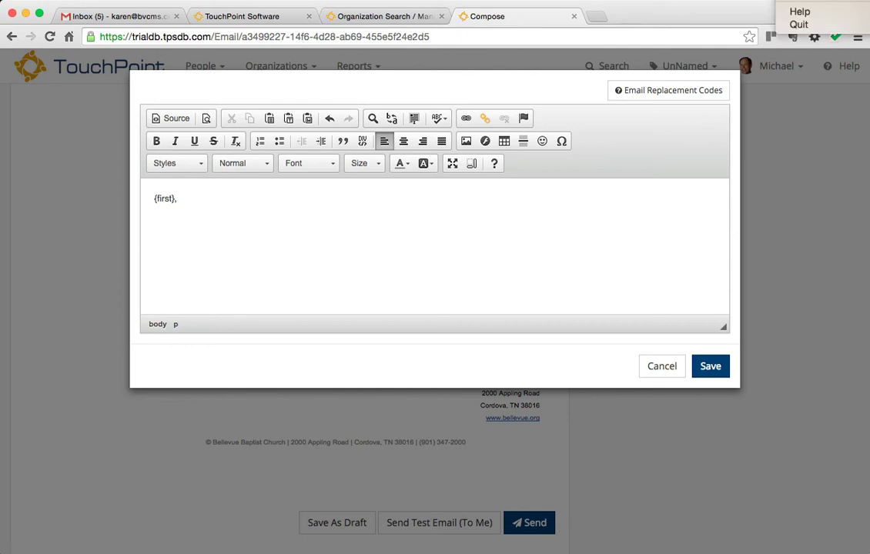
key(Return)
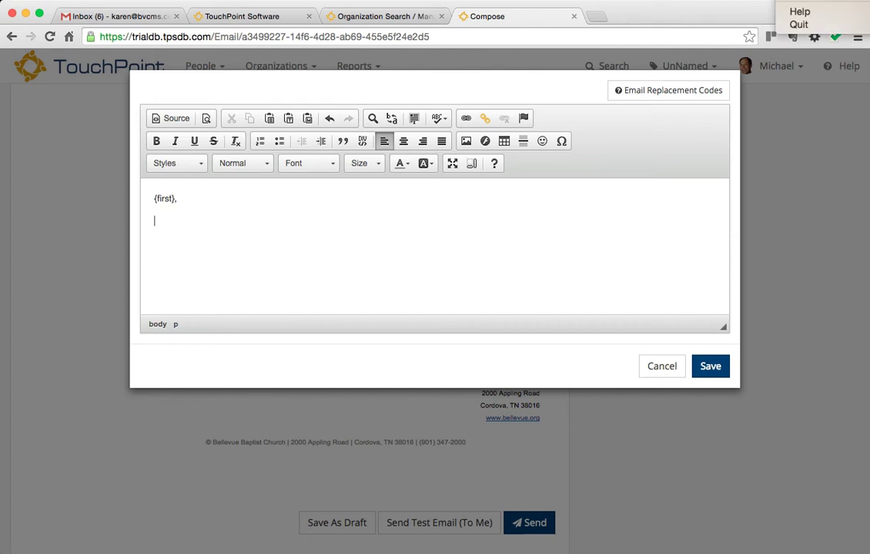
text(Click HERE for our class directory. Hope to see you Sunday.)
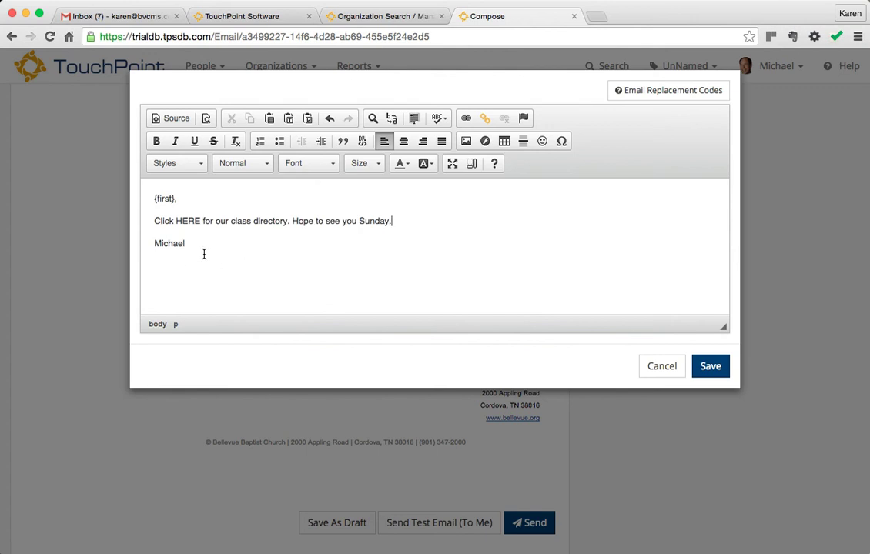
mouse_move(281, 213)
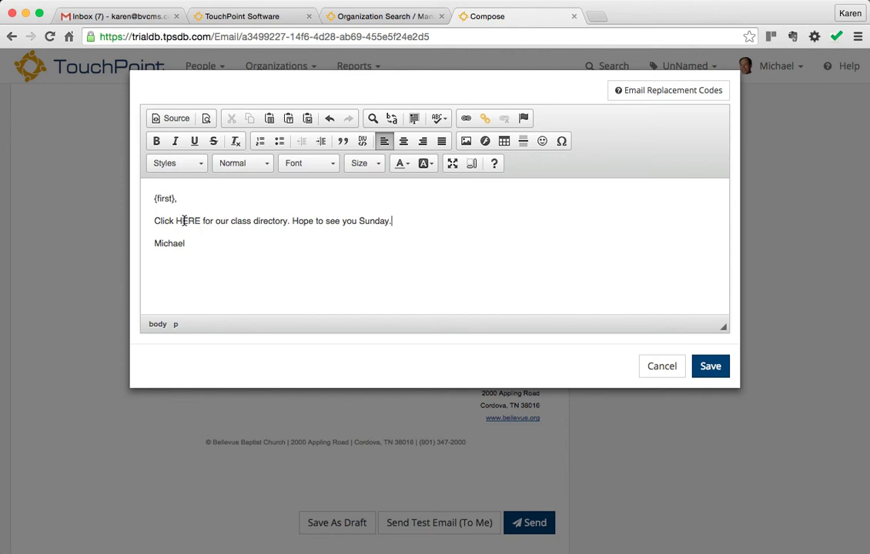
Link the word HERE to Bass Class Directory.pdf, uploaded through the Link dialog
double_click(187, 221)
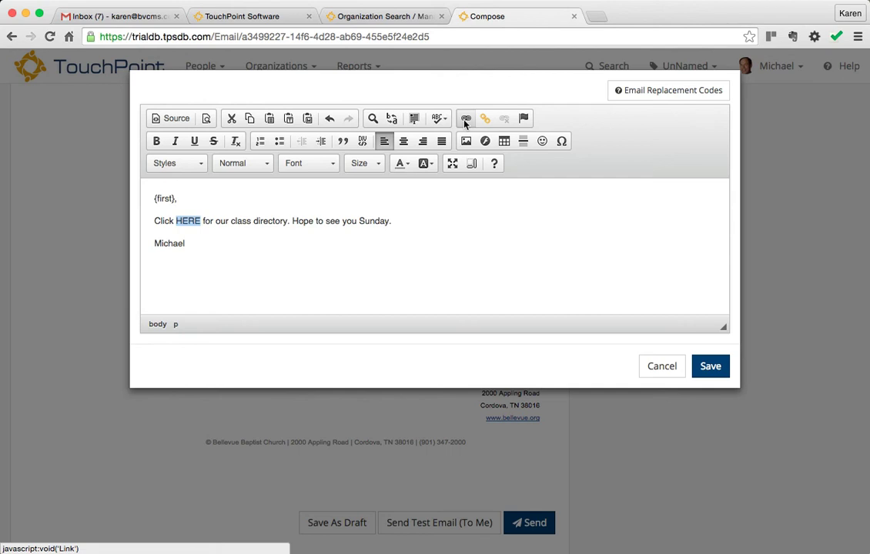
mouse_move(485, 119)
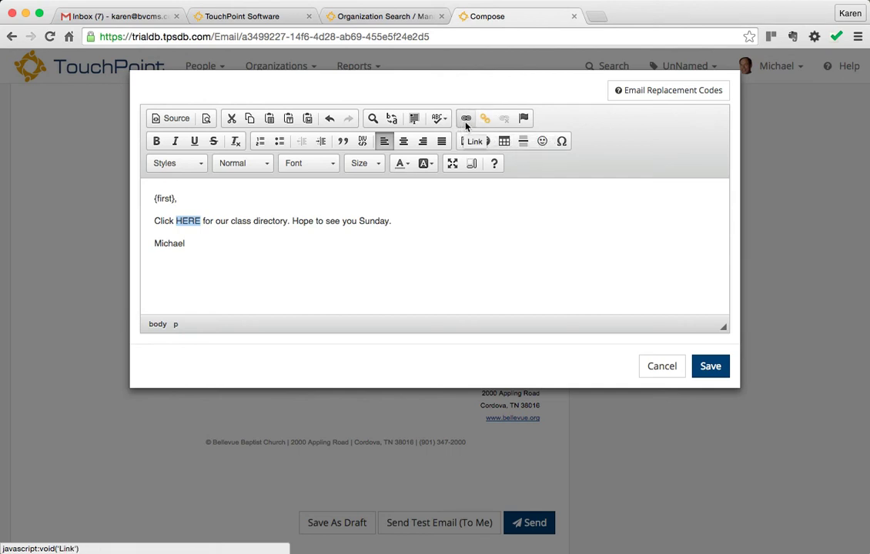
click(465, 118)
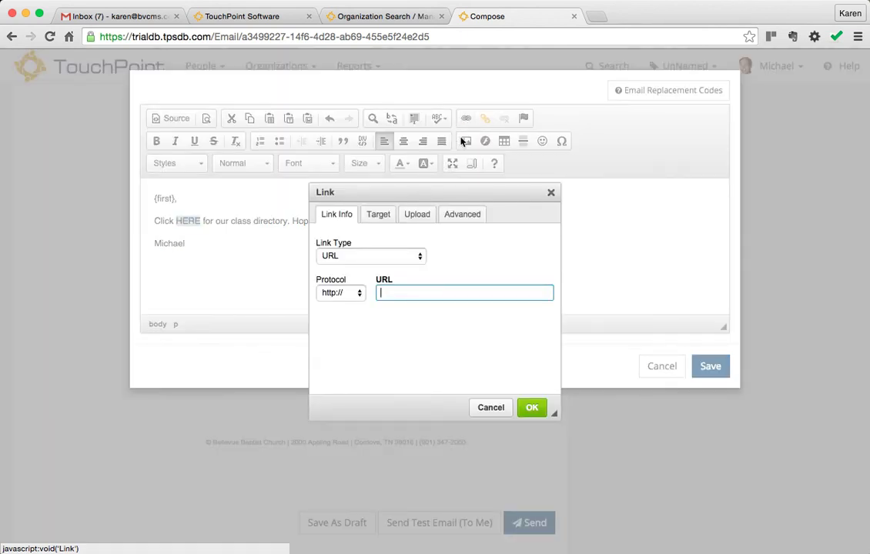
click(417, 214)
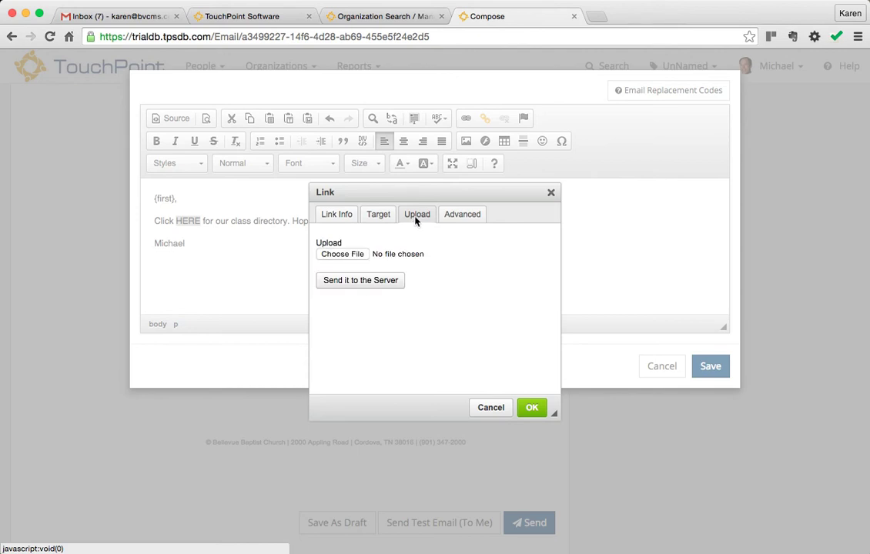
mouse_move(342, 254)
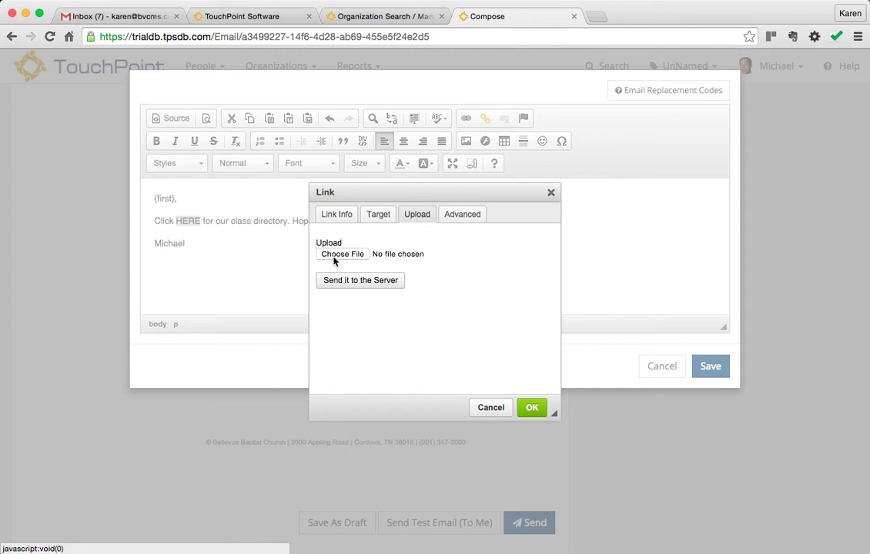
mouse_move(335, 258)
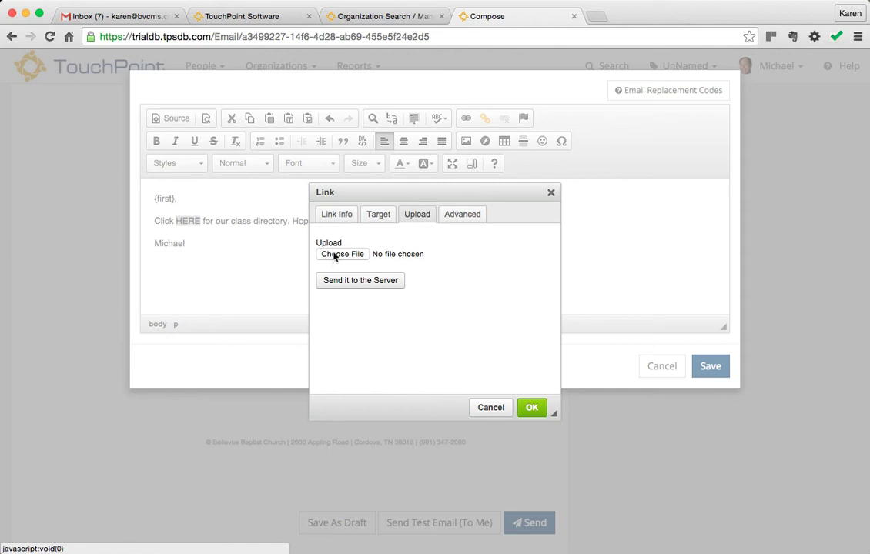
click(342, 254)
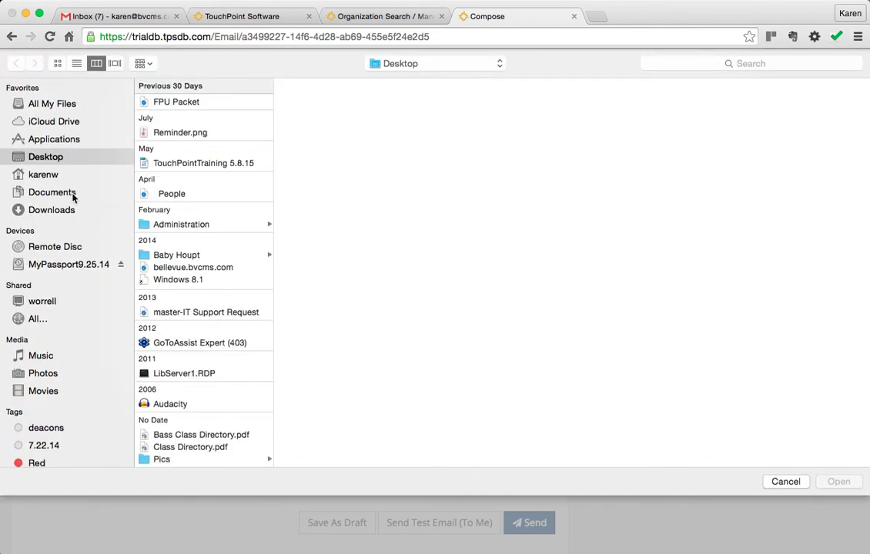
mouse_move(191, 392)
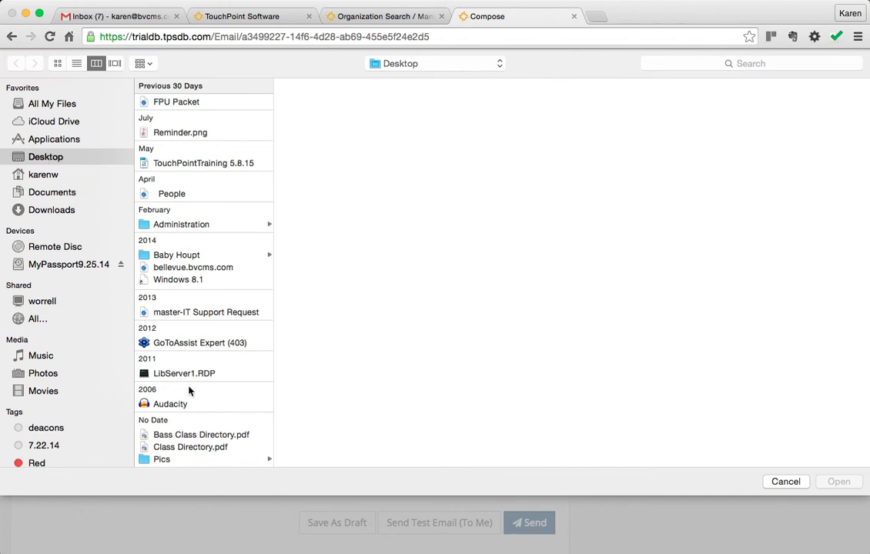
click(201, 434)
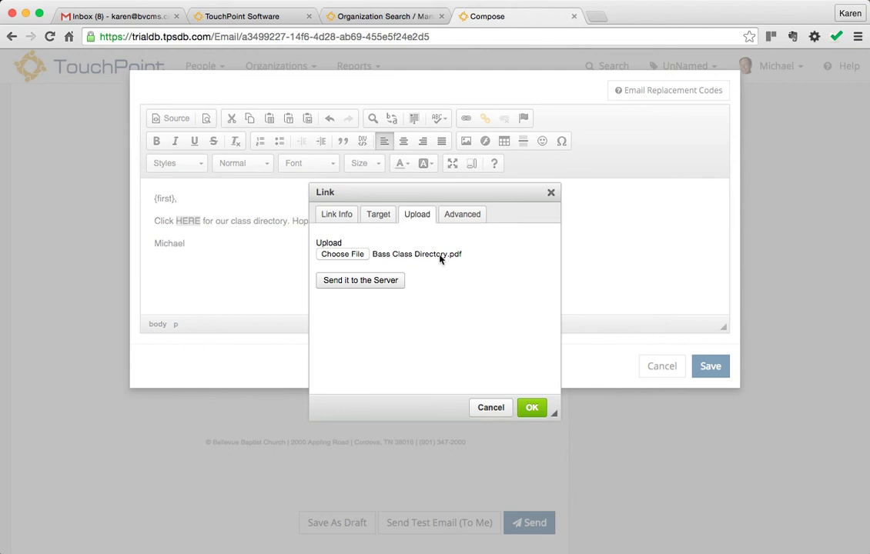
mouse_move(462, 266)
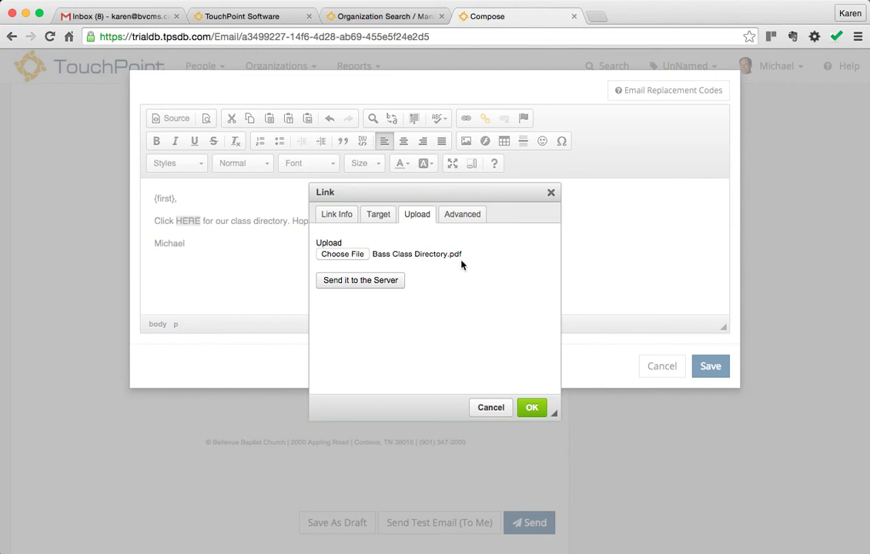
click(360, 280)
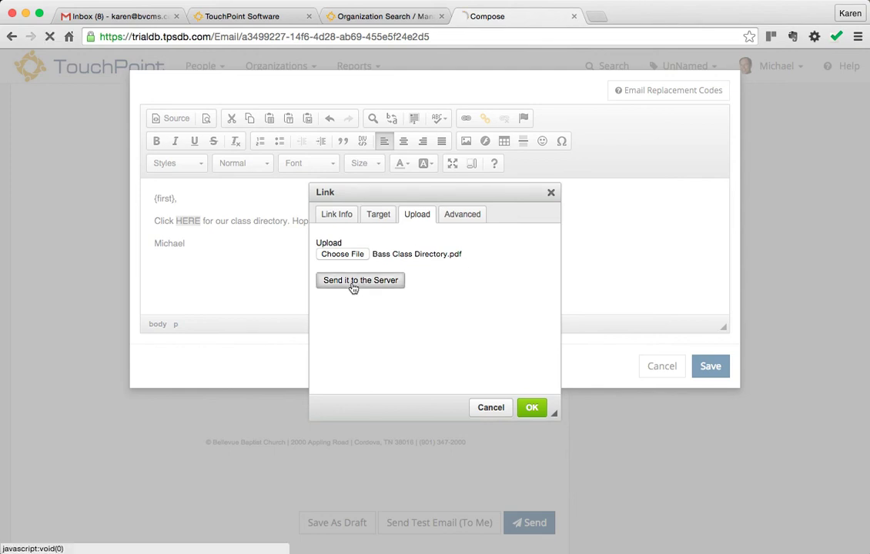
click(360, 280)
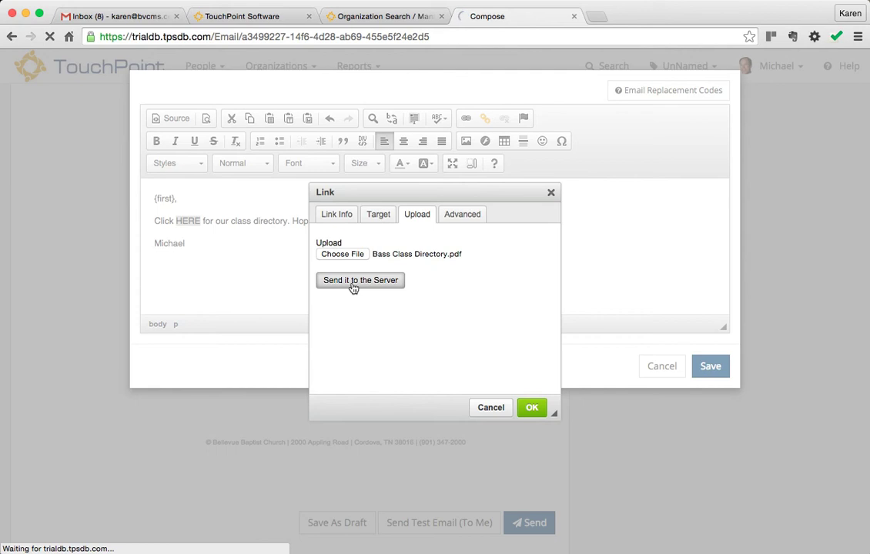
click(360, 279)
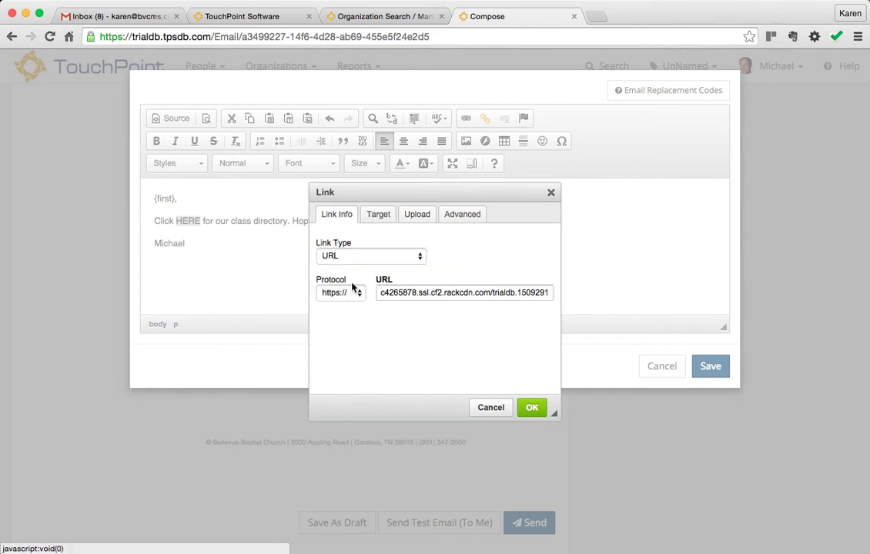
mouse_move(395, 311)
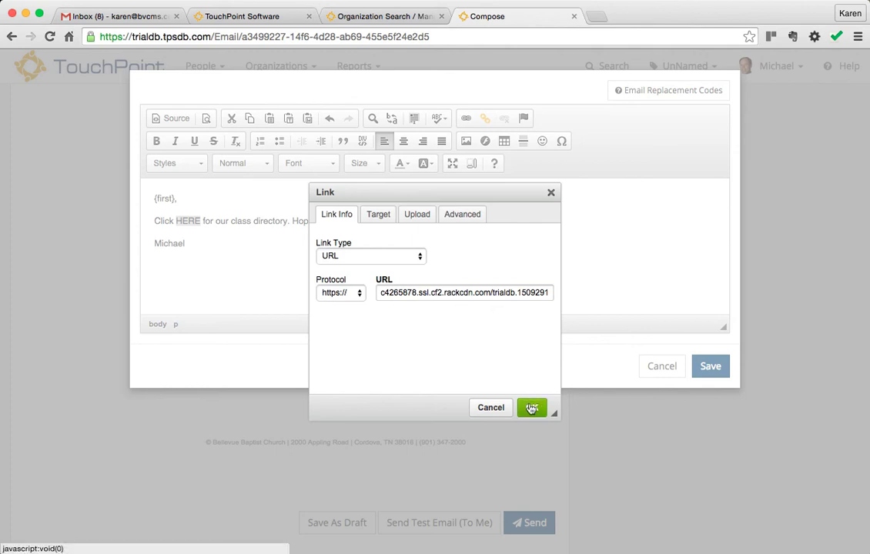
click(532, 408)
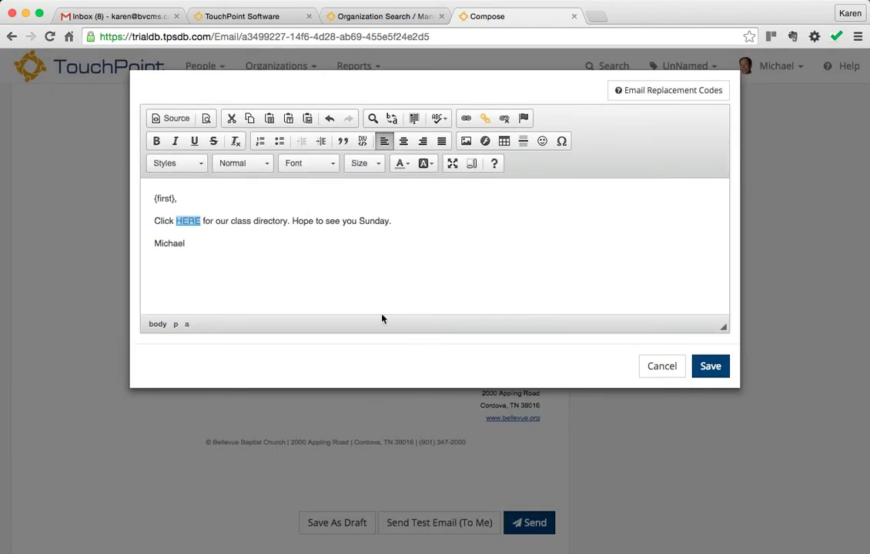
Add "Don't forget to bring breakfast items for our fellowship." and a blank line above the greeting
click(185, 243)
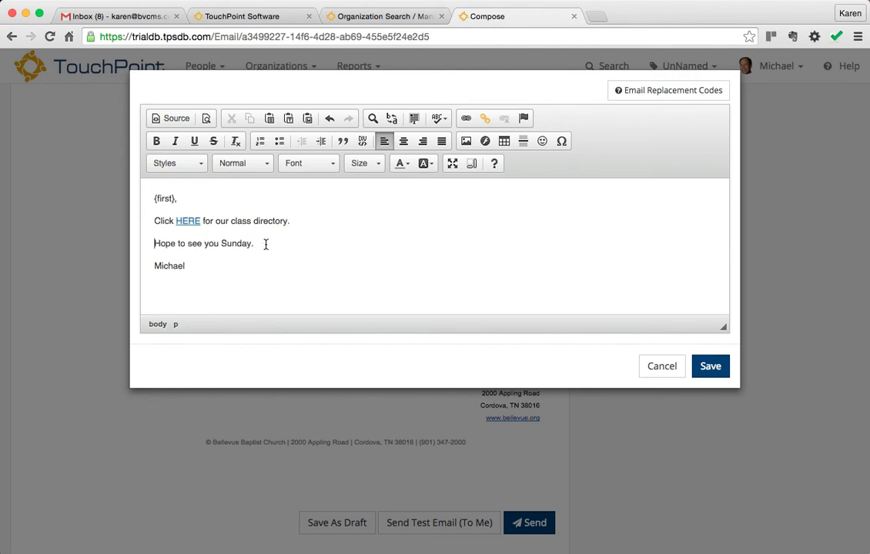
text(Don't fo)
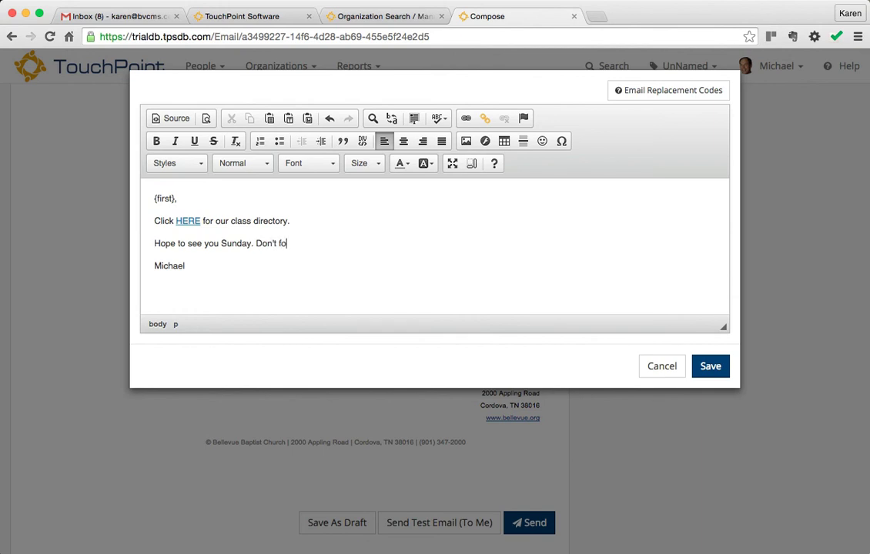
text(rget to bri)
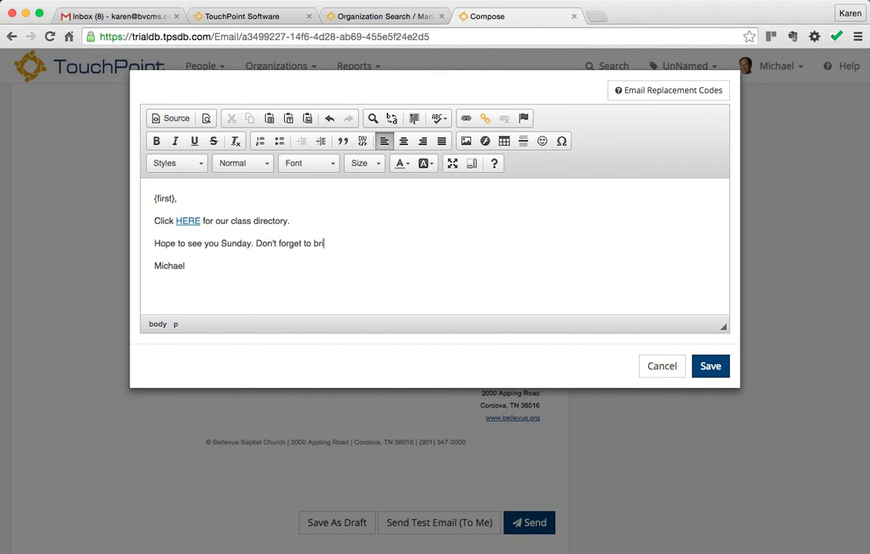
text(ng breakfast)
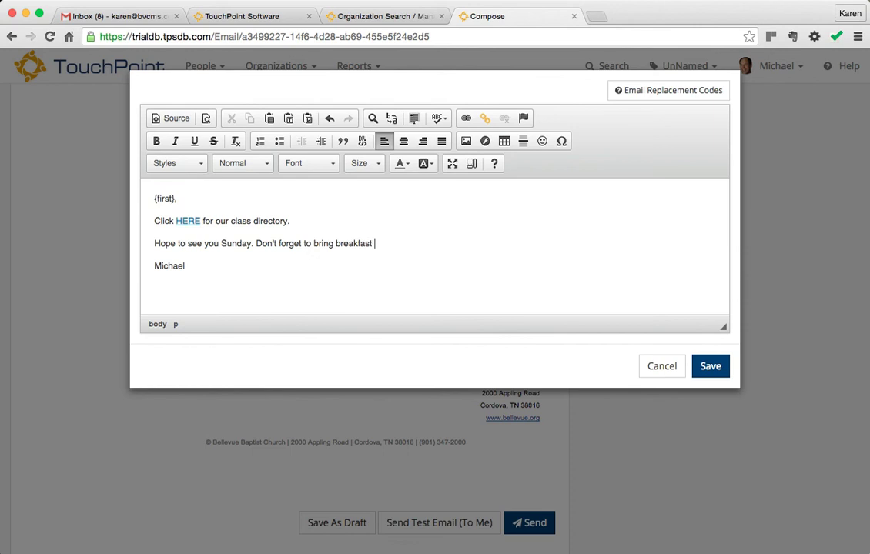
text(items for our)
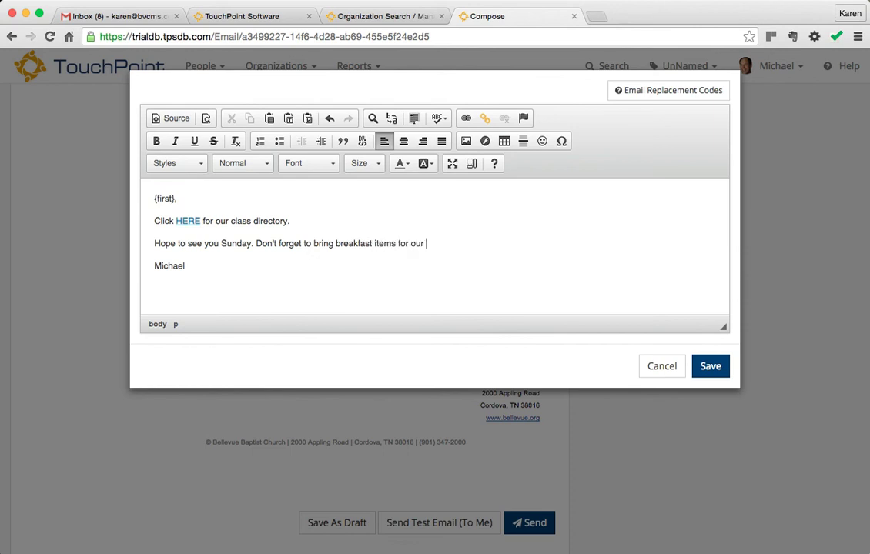
text(fellowship)
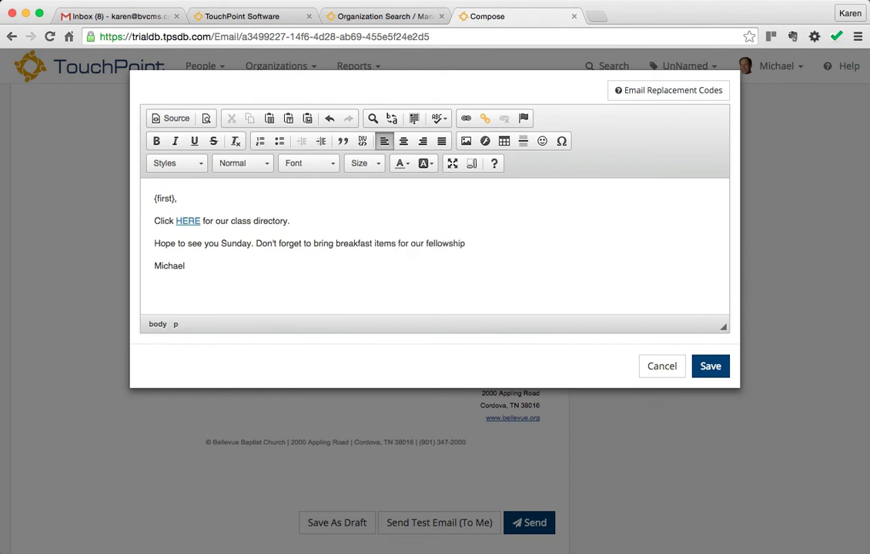
text(.)
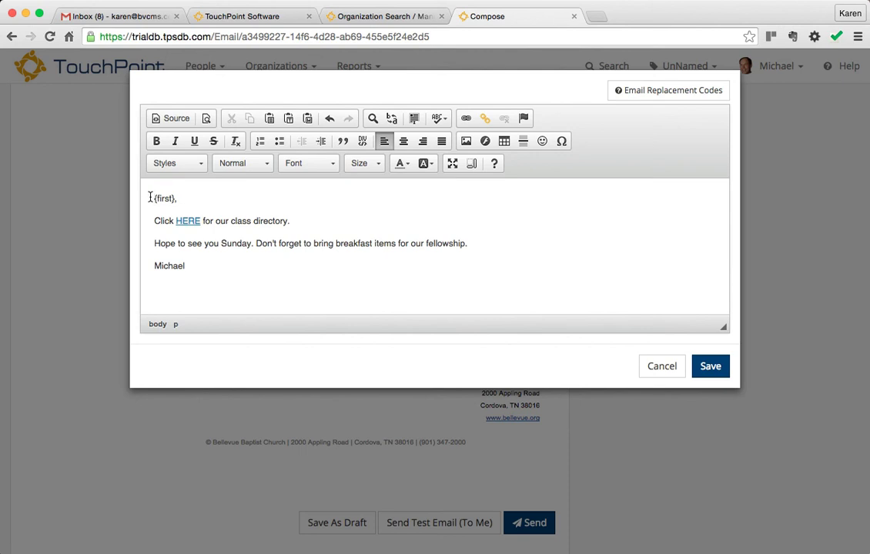
key(Return)
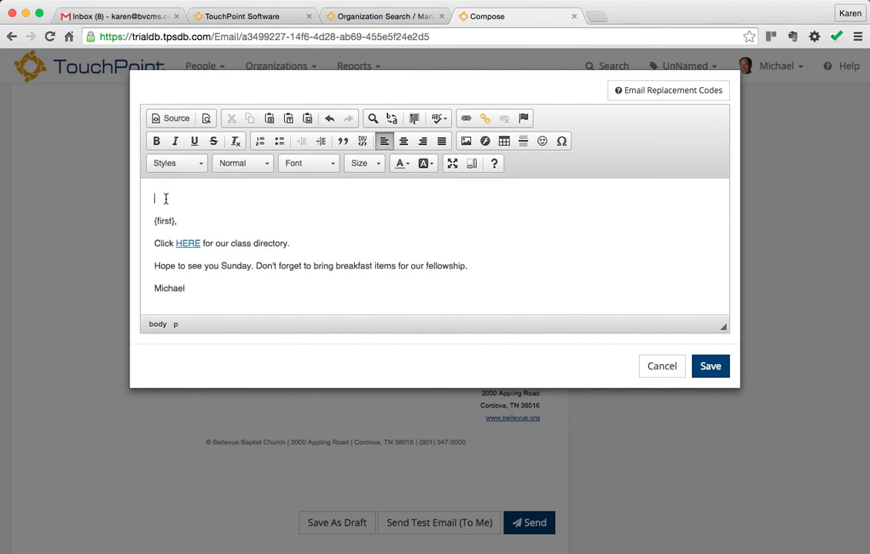
mouse_move(360, 203)
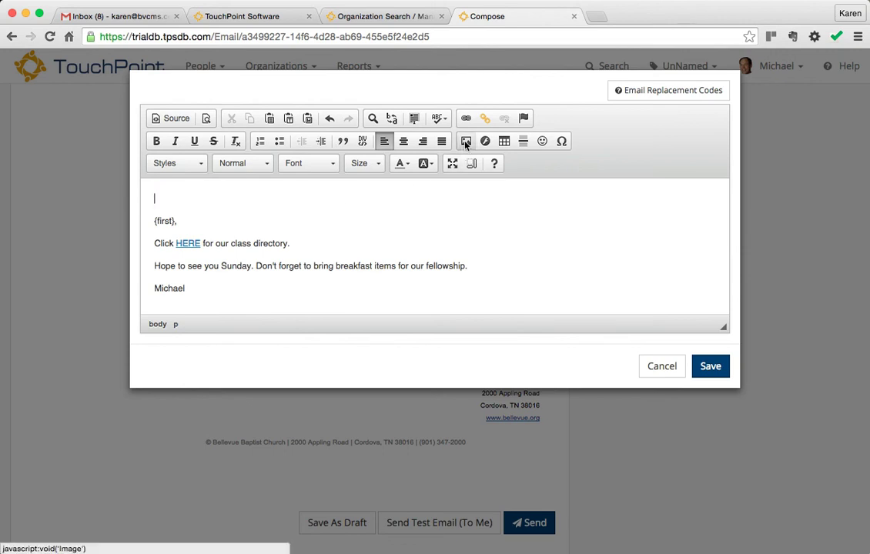
mouse_move(465, 141)
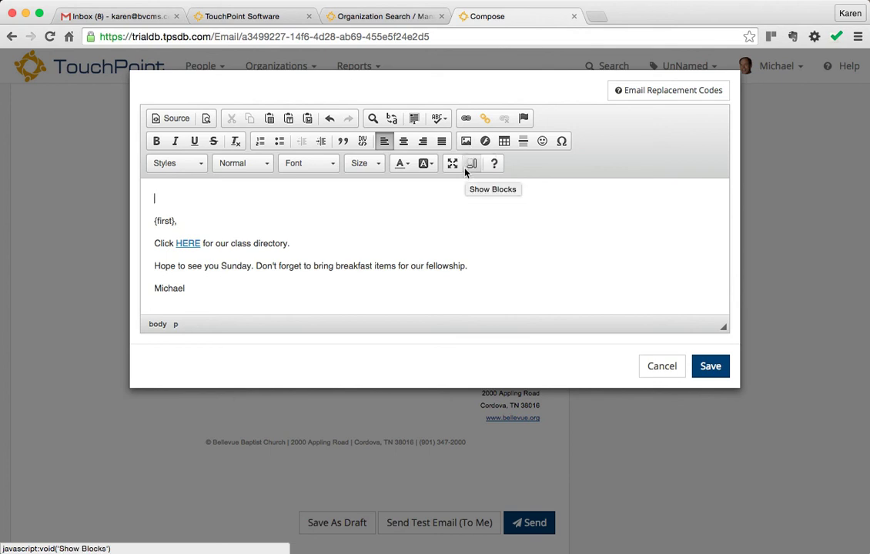
mouse_move(466, 141)
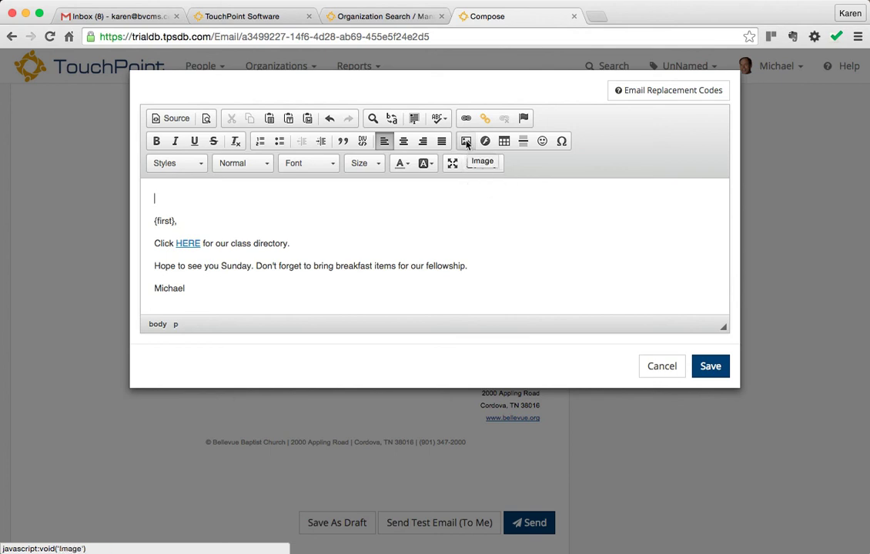
Upload Reminder.png and insert it above the greeting, resized to 95 by 143
click(466, 141)
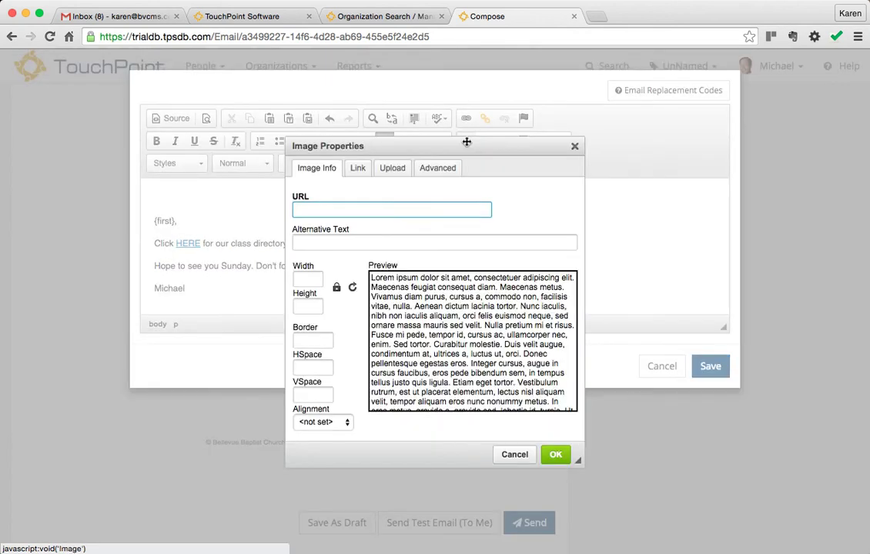
mouse_move(392, 168)
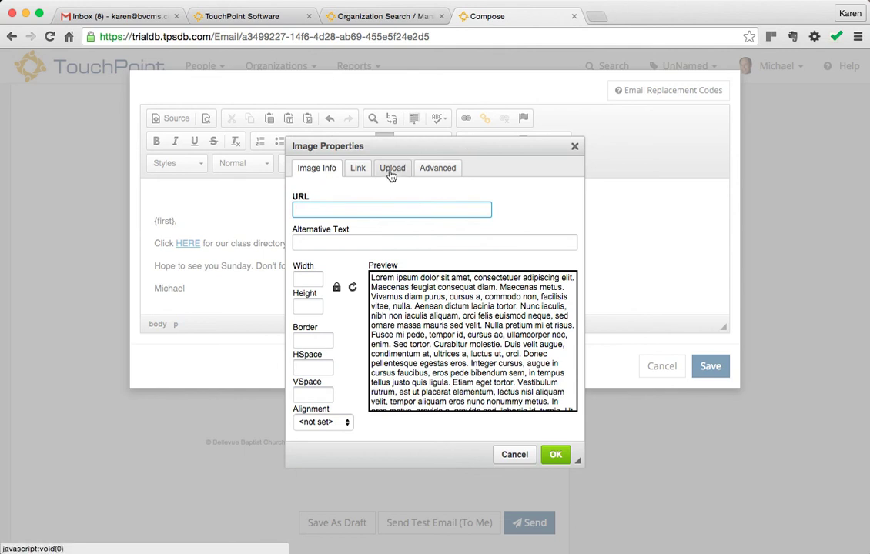
click(392, 168)
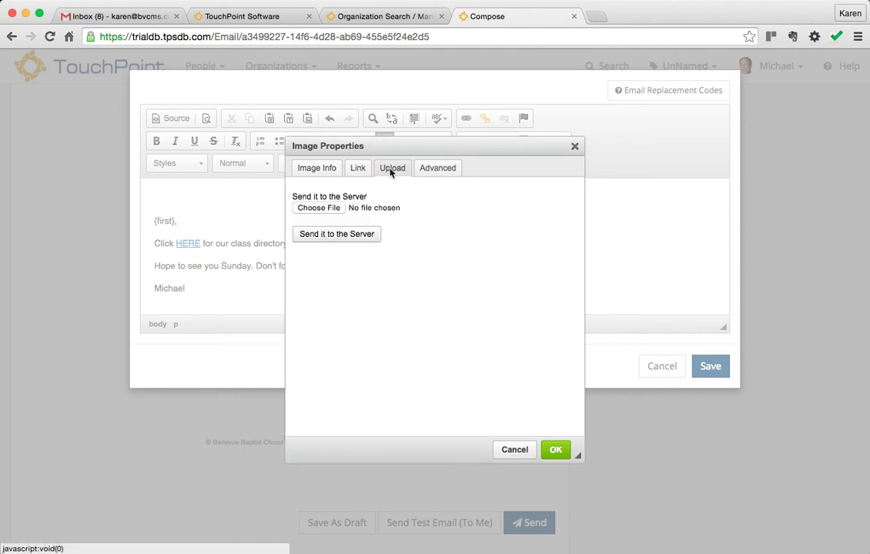
click(317, 208)
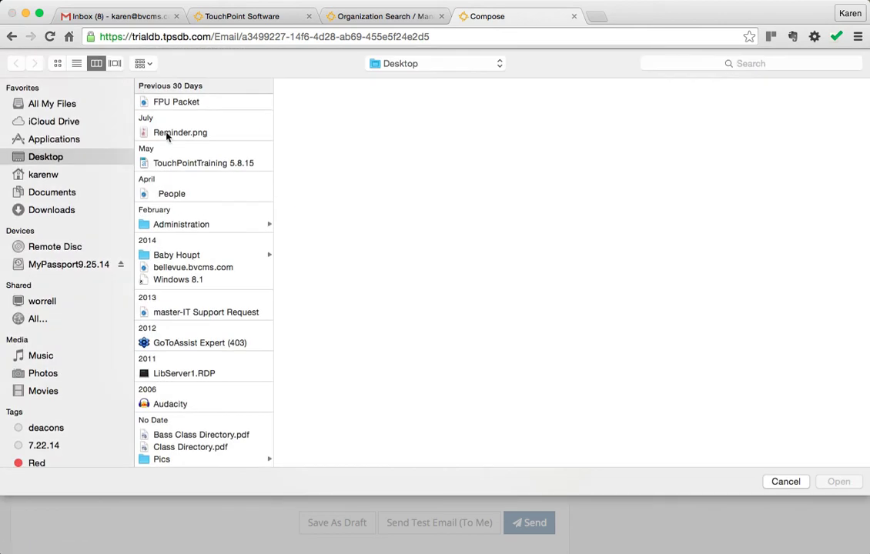
click(180, 132)
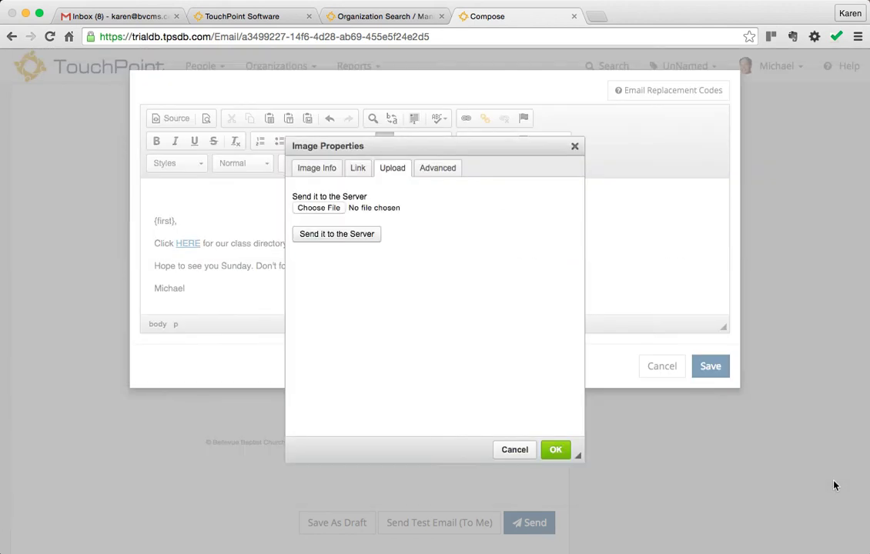
click(318, 208)
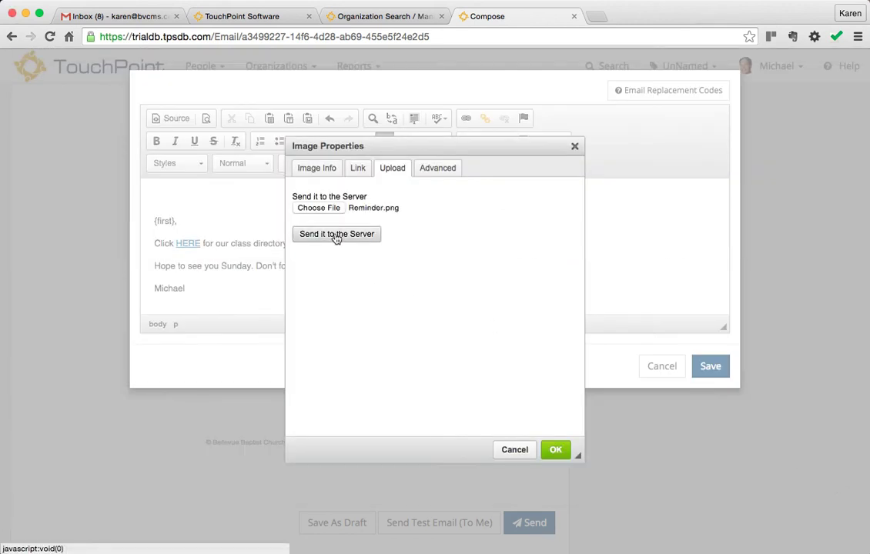
click(336, 234)
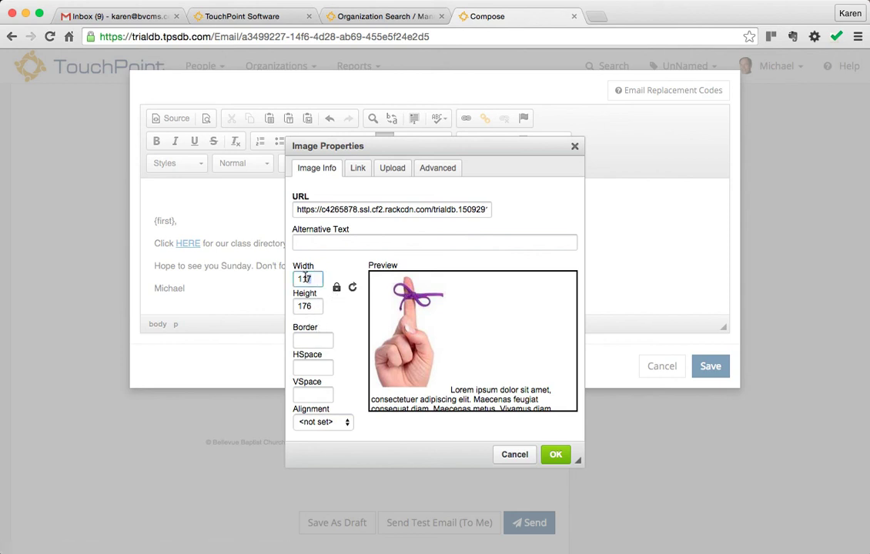
triple_click(307, 278)
text(95)
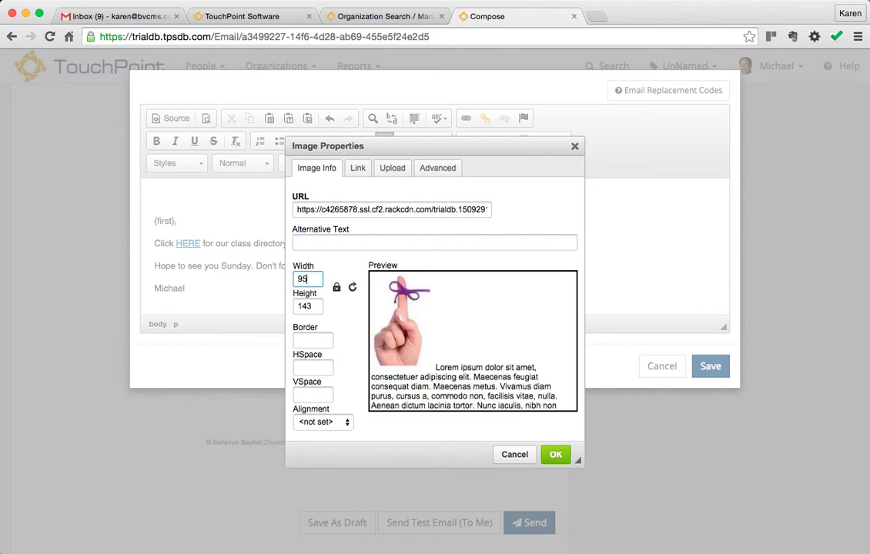
click(555, 455)
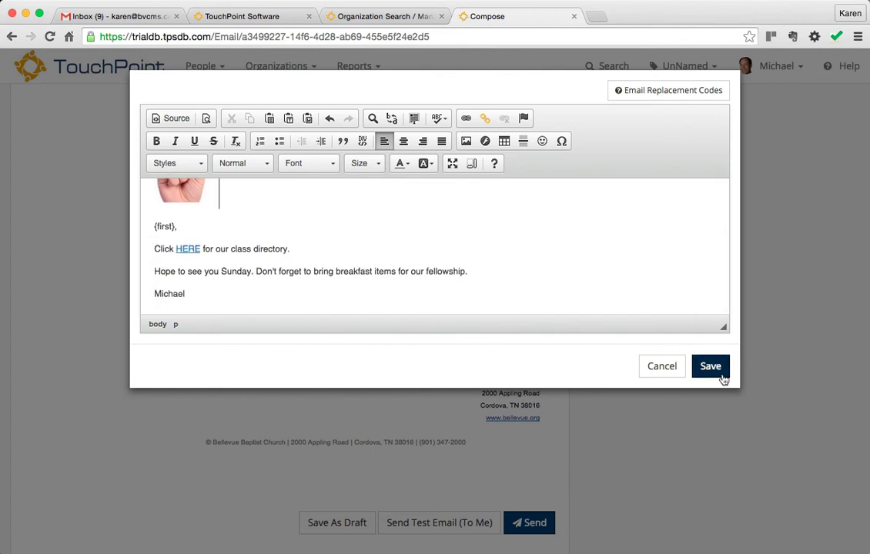
Save the edited Class Directory message and send a test email to yourself
click(710, 366)
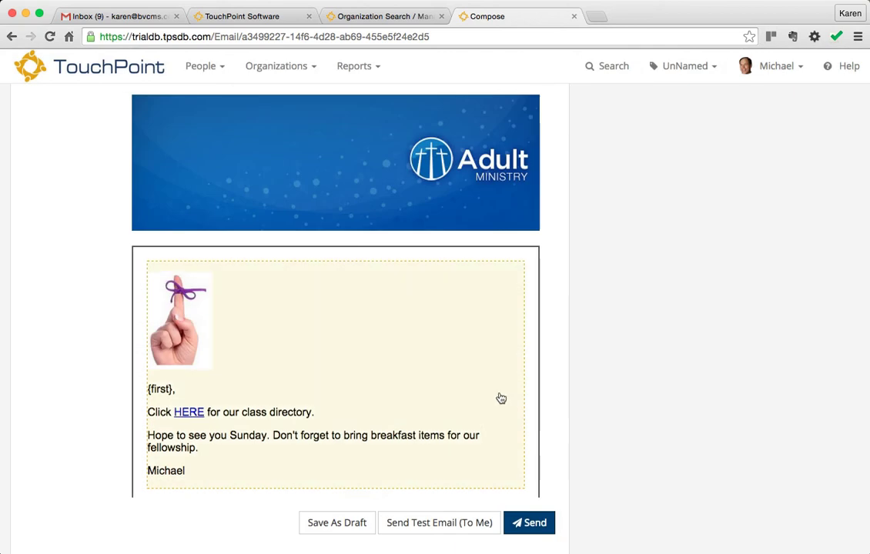
scroll(down, 3)
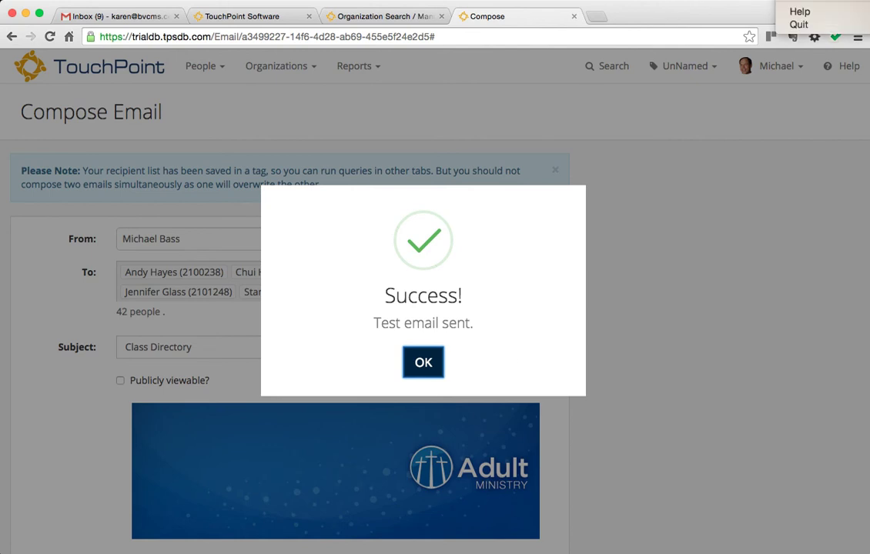
Open the test Class Directory email in Outlook and download its blocked pictures
click(422, 362)
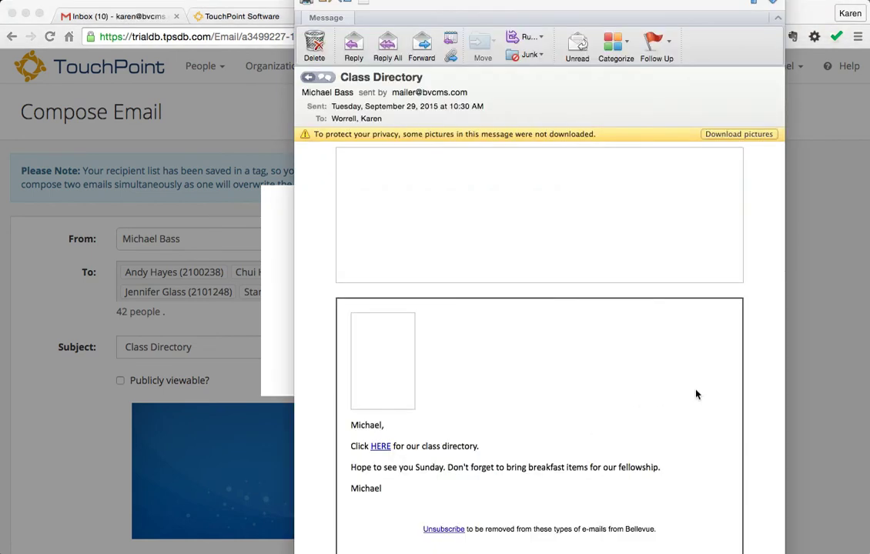
mouse_move(438, 384)
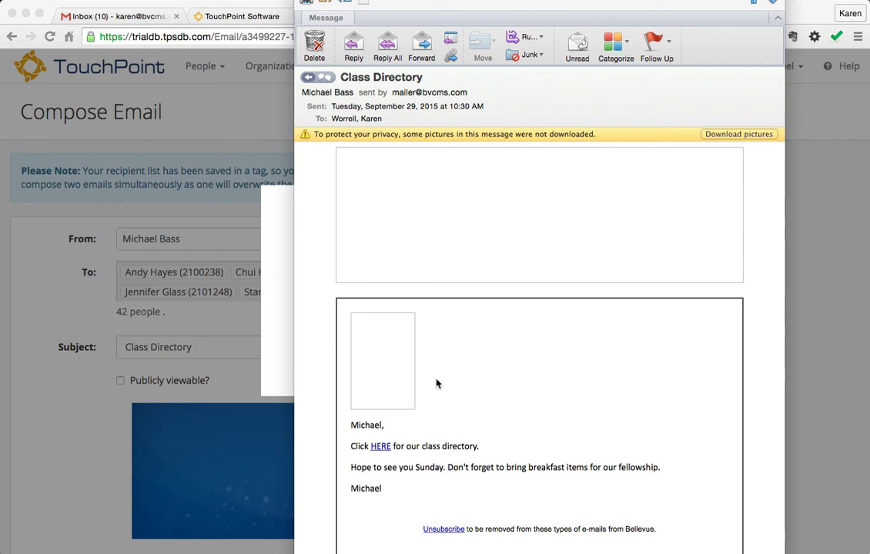
mouse_move(362, 139)
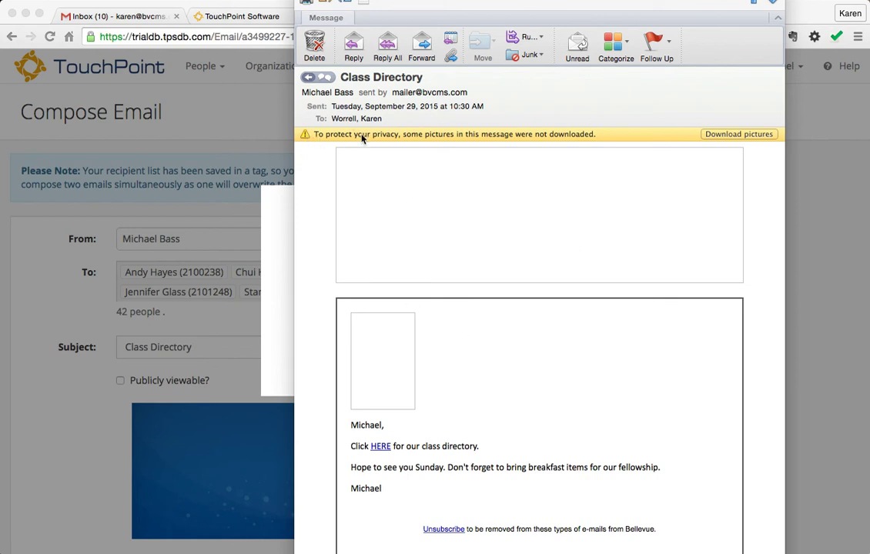
mouse_move(635, 142)
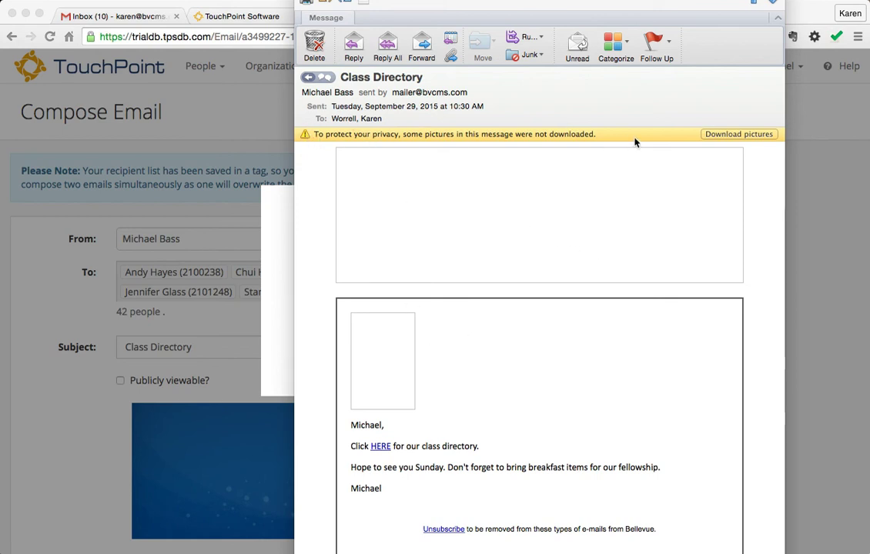
mouse_move(730, 139)
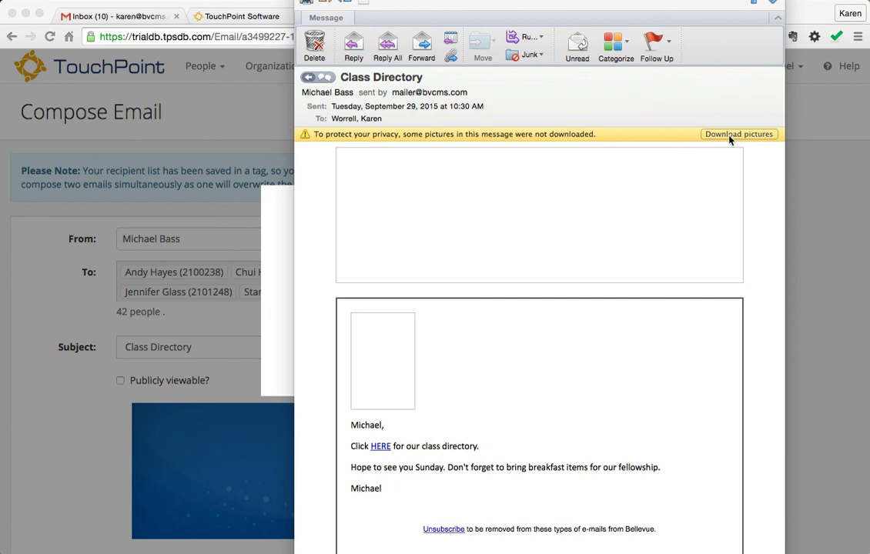
click(738, 134)
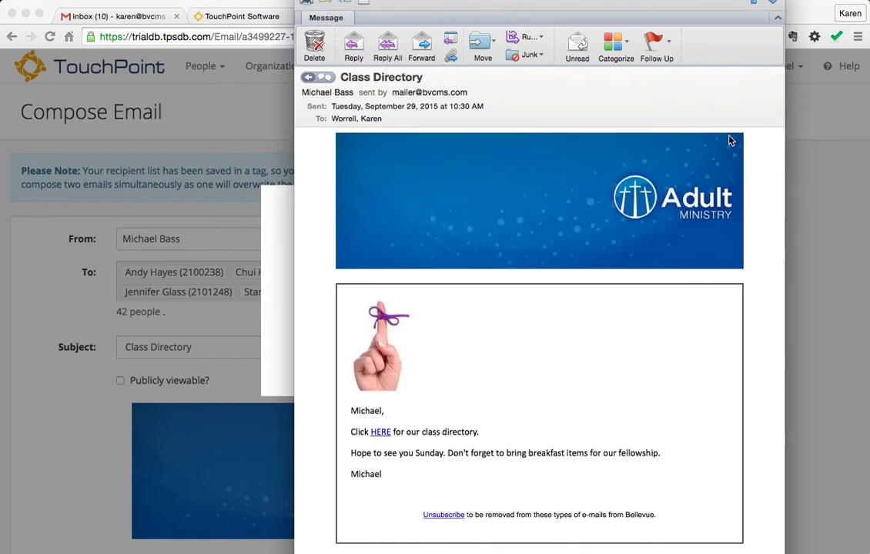
mouse_move(400, 384)
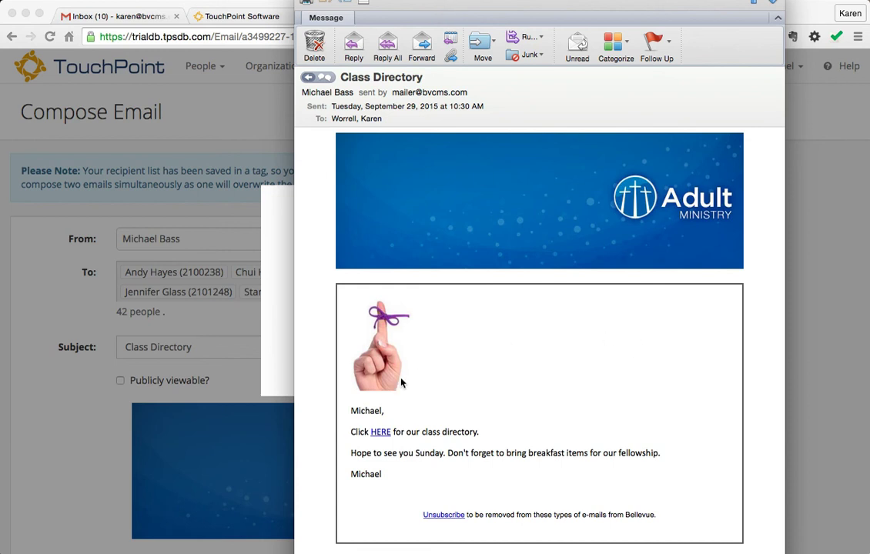
mouse_move(381, 432)
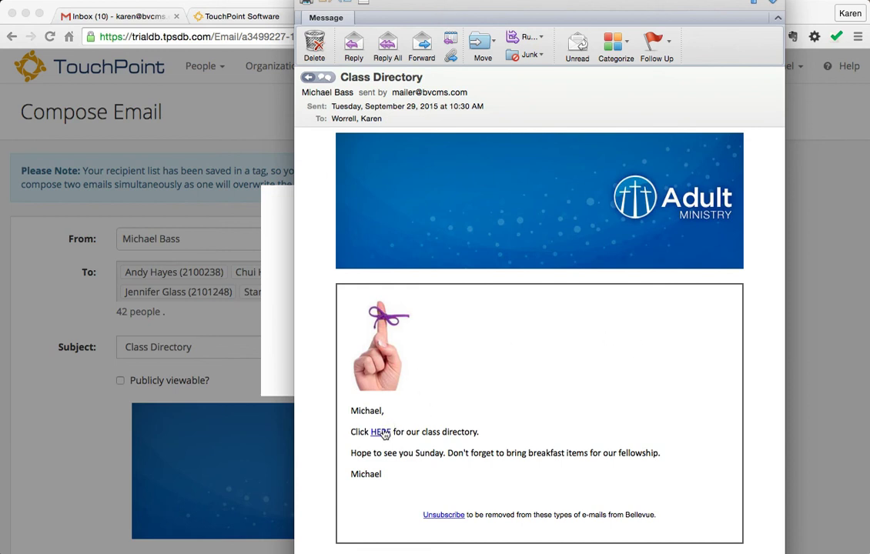
Follow the email's HERE link to view the Bass Class Directory PDF
click(378, 432)
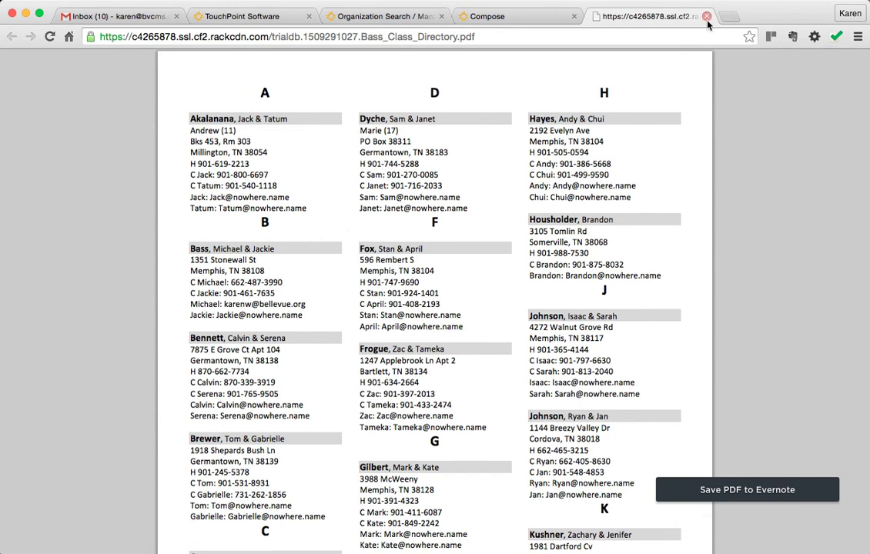
Close the directory PDF, dismiss the test notice, and send the email to all 42 members
click(706, 16)
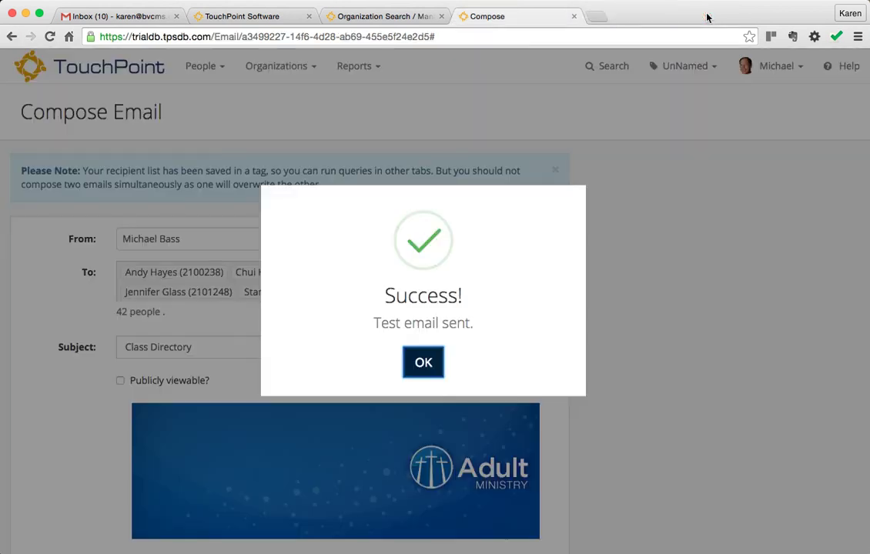
click(423, 361)
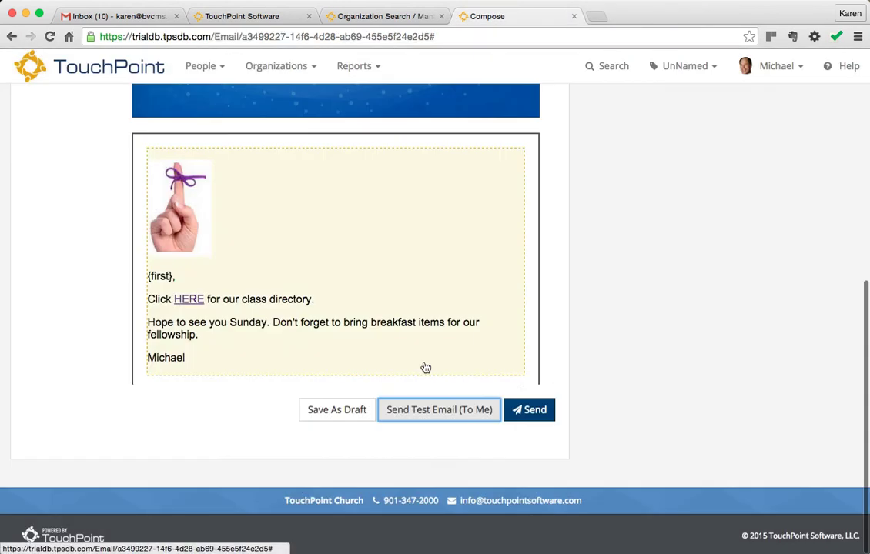
click(529, 409)
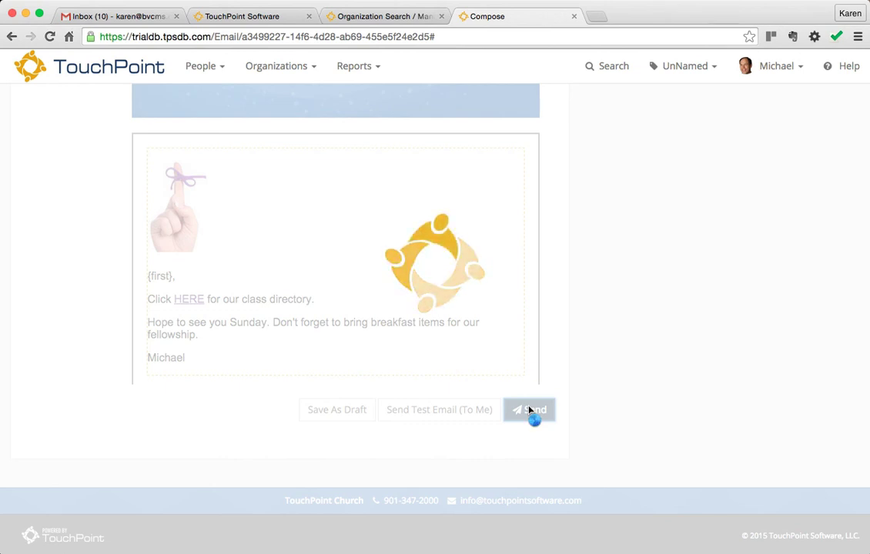
click(529, 409)
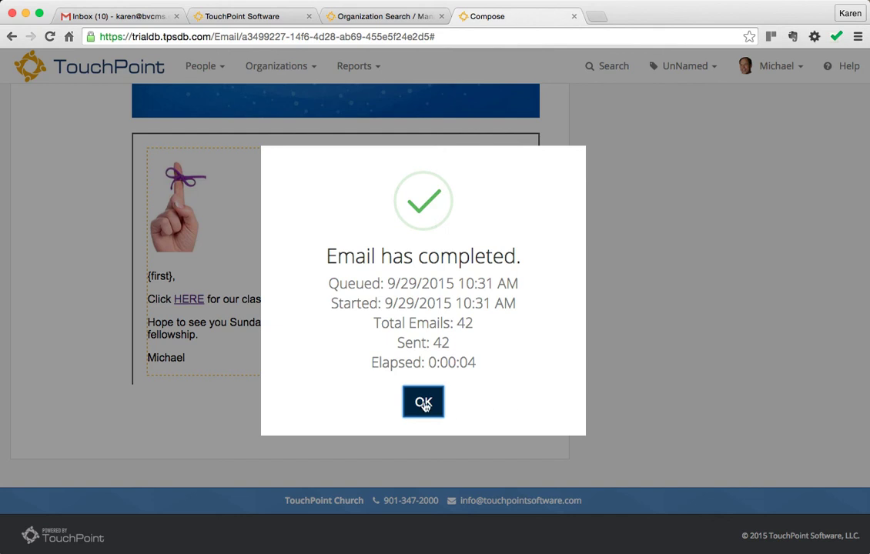
click(423, 402)
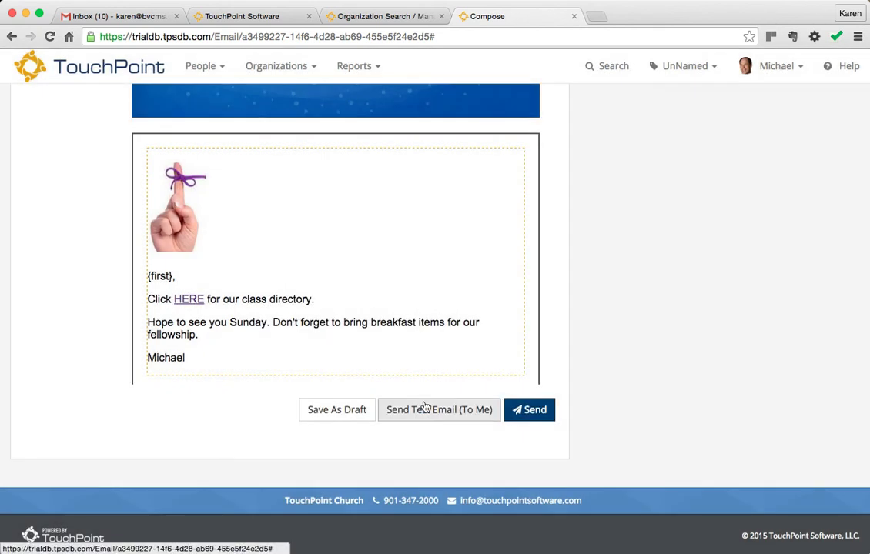
scroll(up, 3)
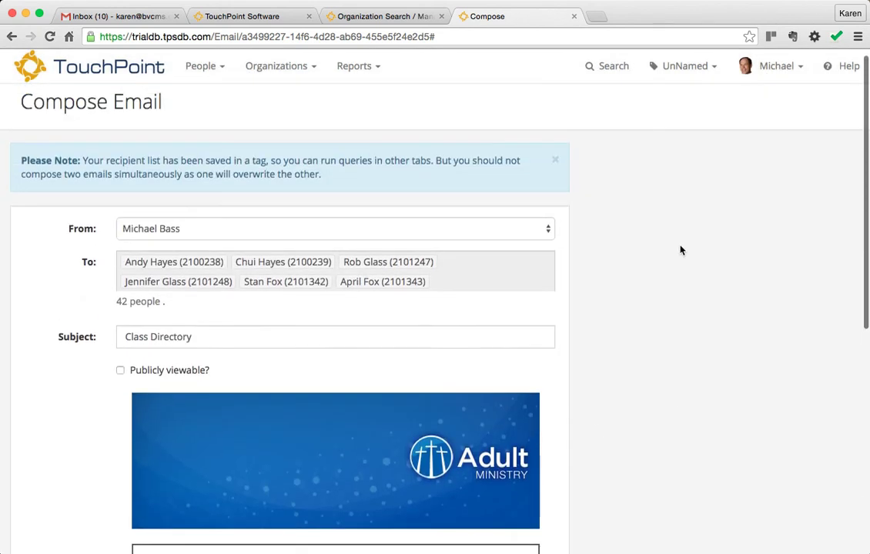
scroll(up, 3)
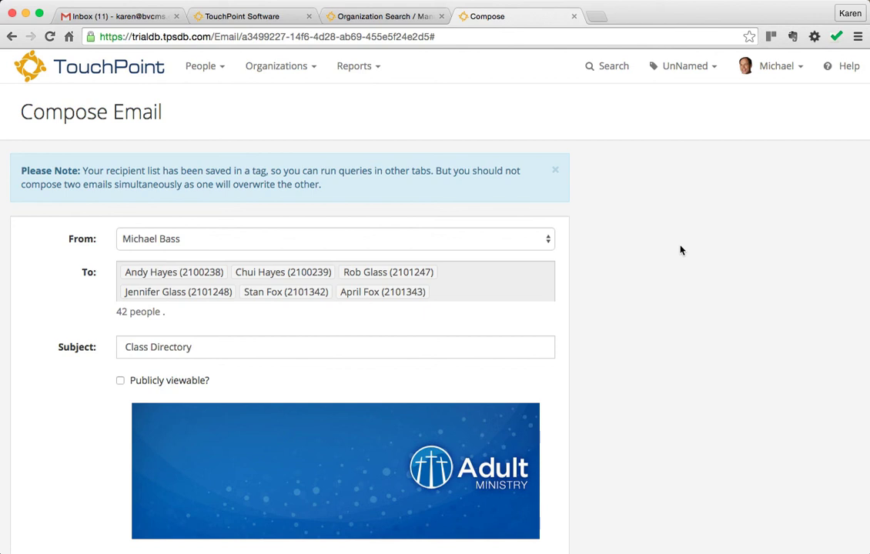
scroll(down, 3)
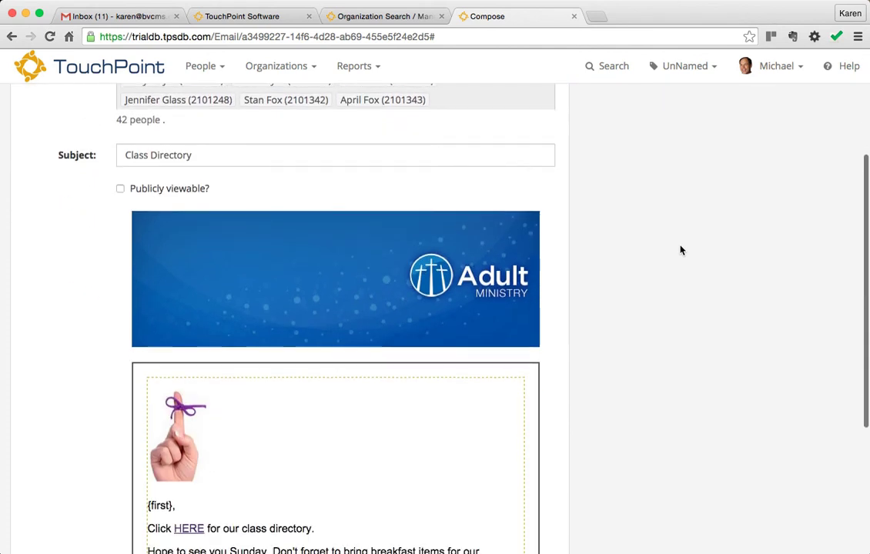
scroll(down, 3)
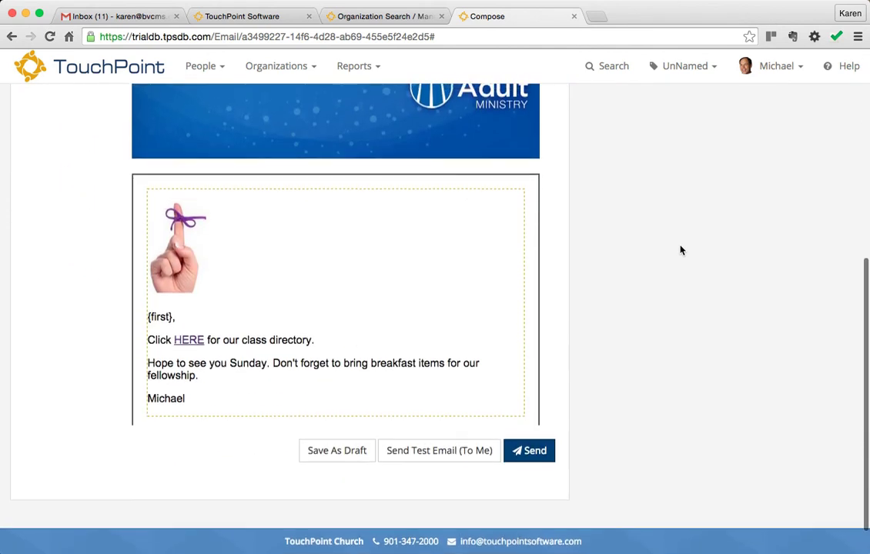
scroll(up, 3)
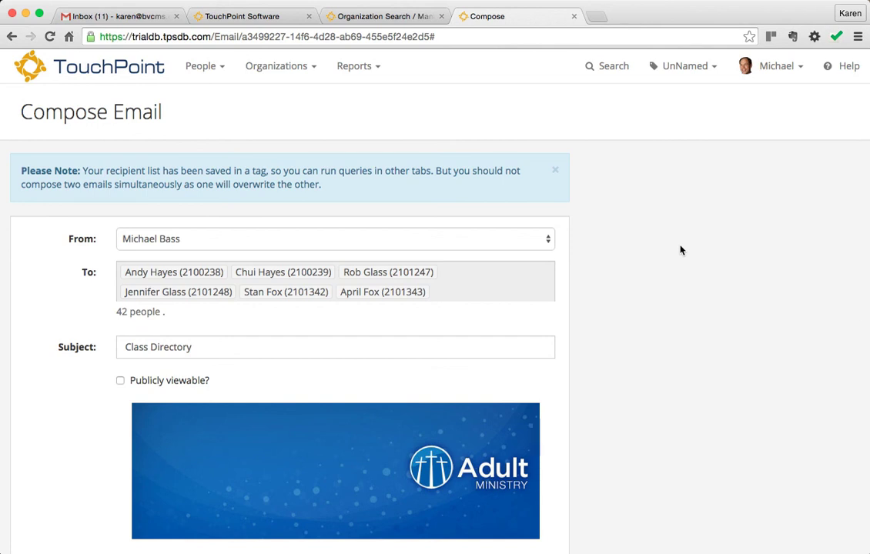
mouse_move(285, 90)
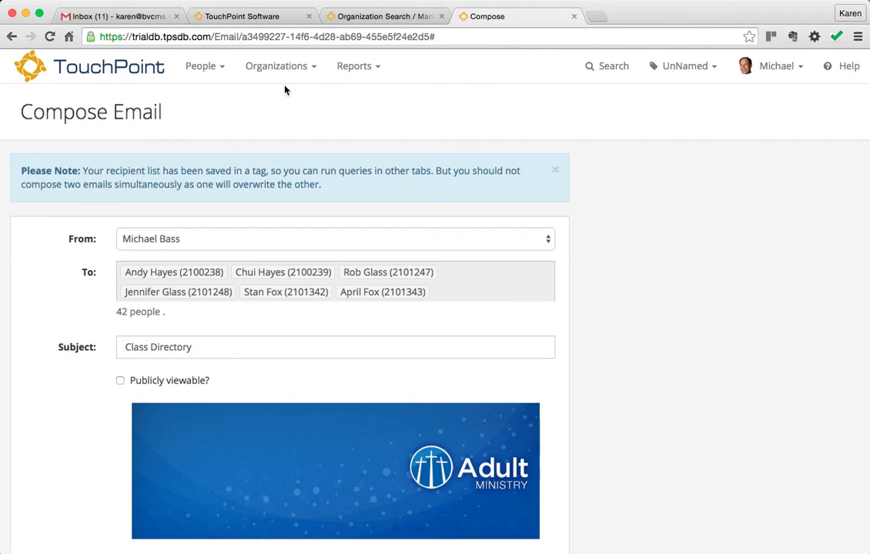
Open the Couples-8 organization from the search results
click(276, 66)
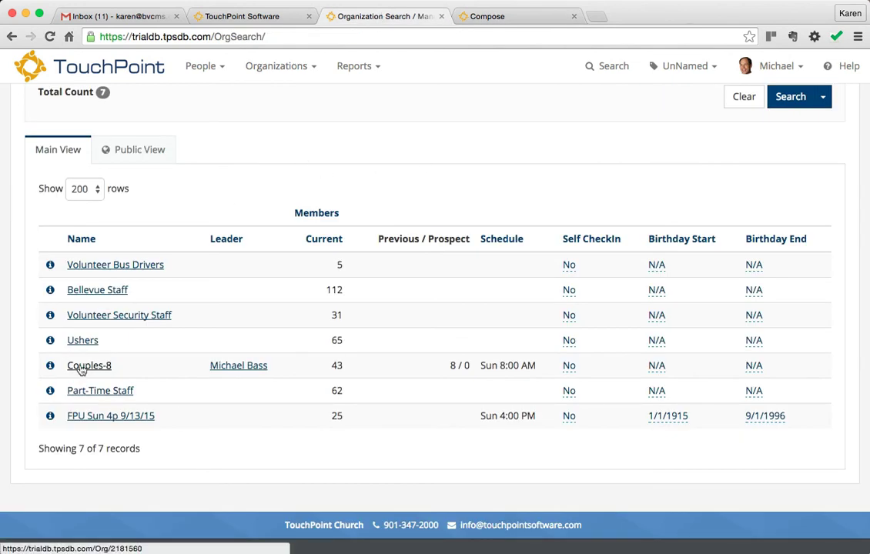
click(88, 365)
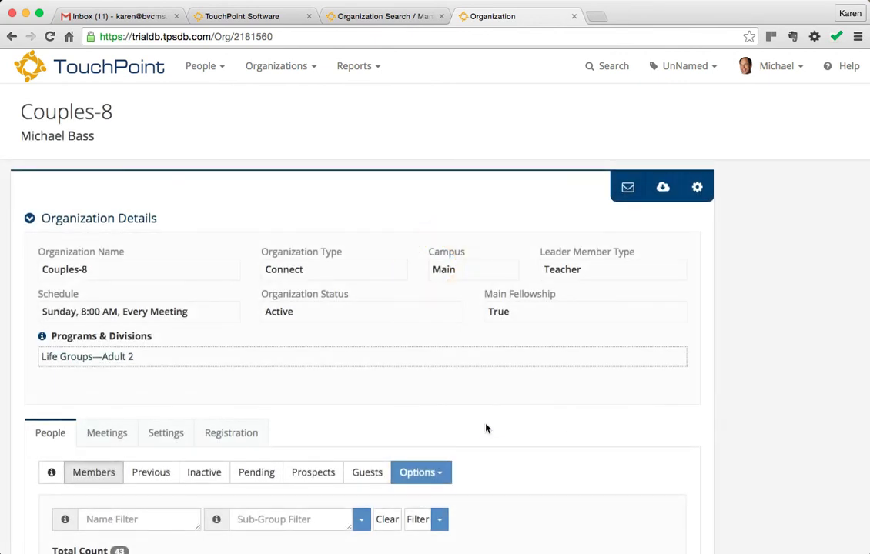
scroll(down, 3)
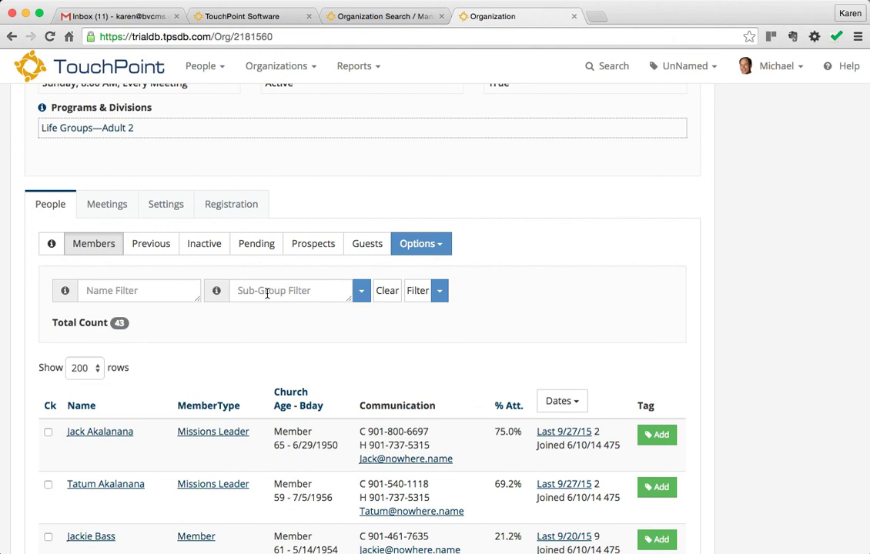
mouse_move(350, 306)
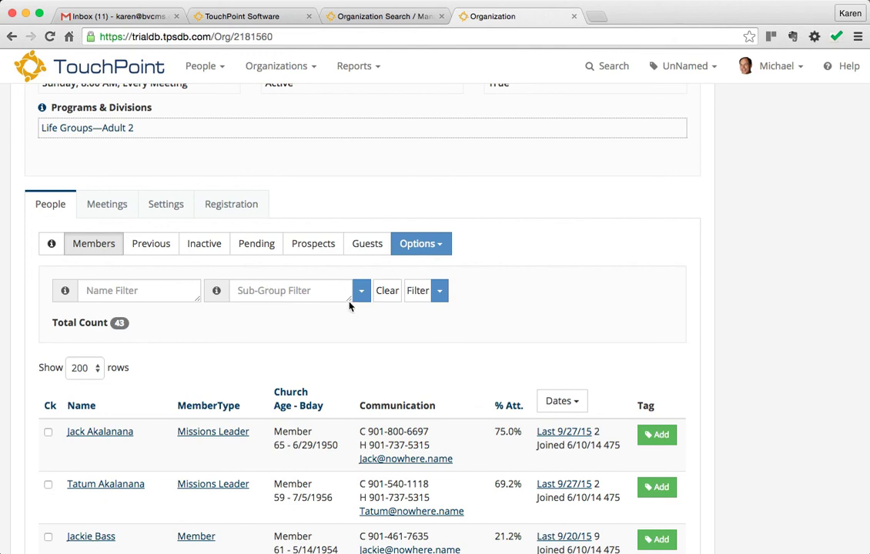
Add Hayes, Johnson and Kushner Groups to the member list's sub-group filter
click(361, 290)
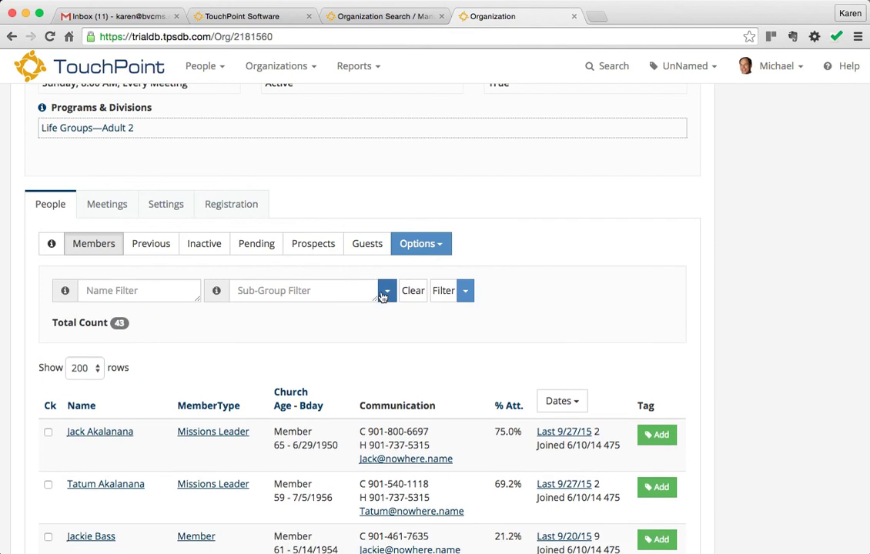
click(386, 290)
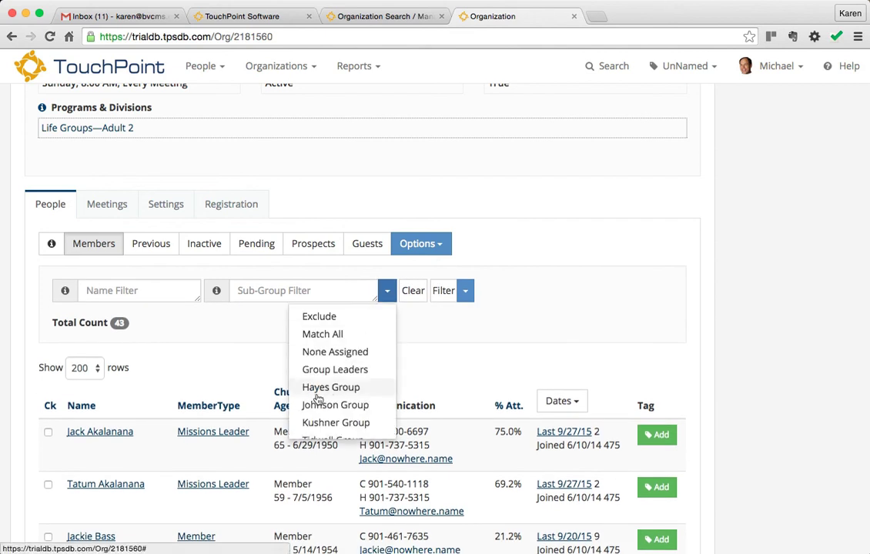
click(330, 388)
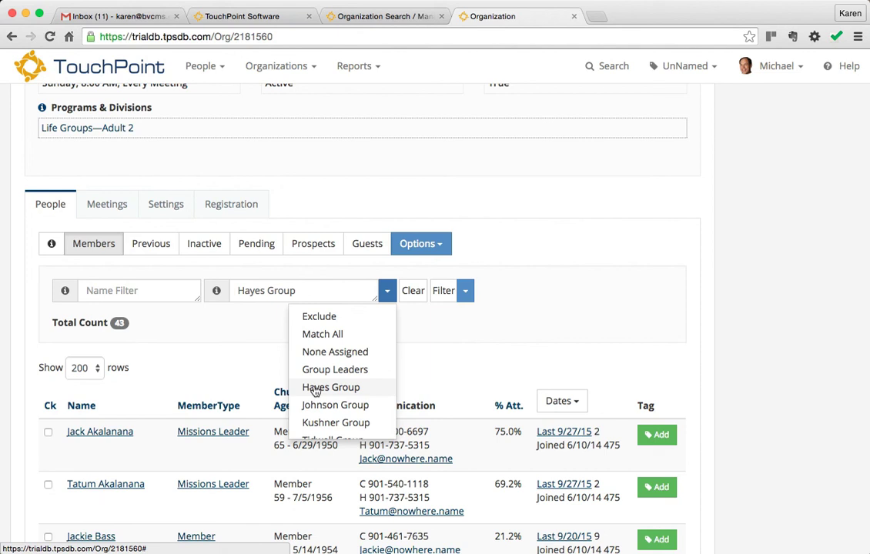
mouse_move(281, 307)
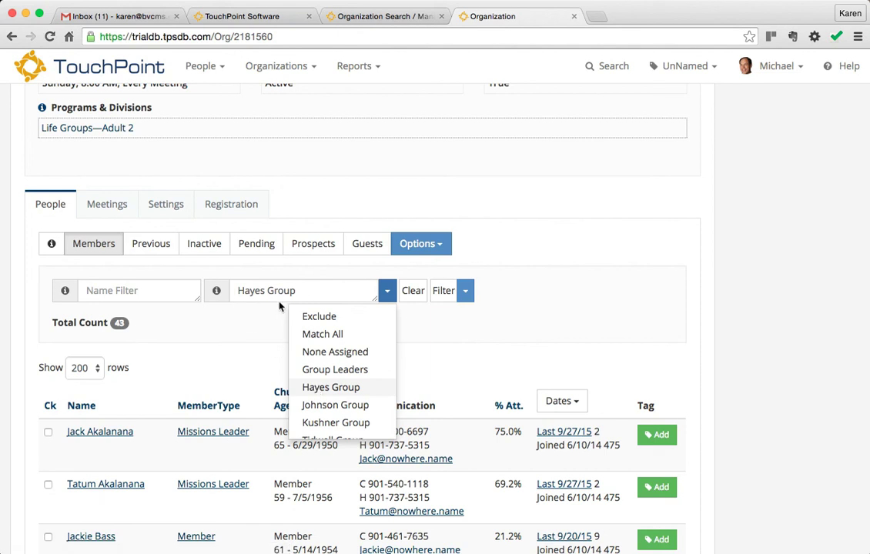
click(335, 405)
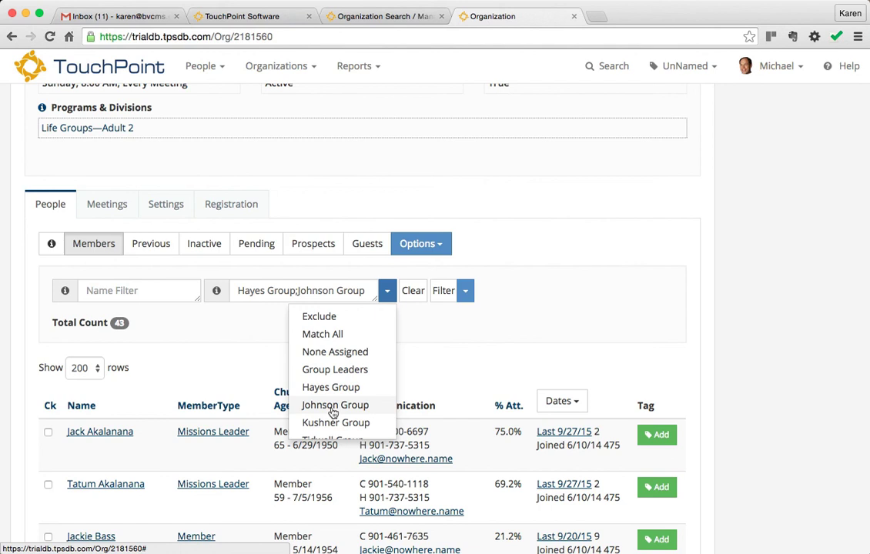
mouse_move(443, 338)
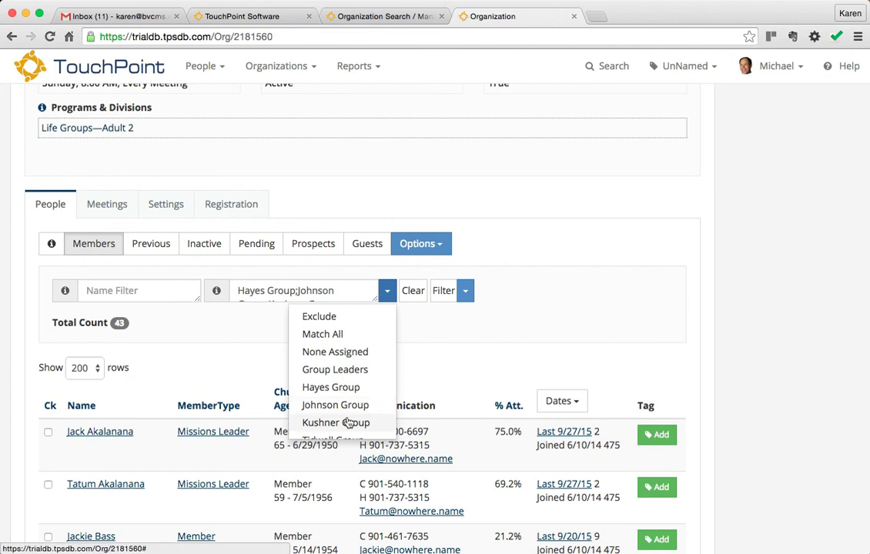
mouse_move(374, 302)
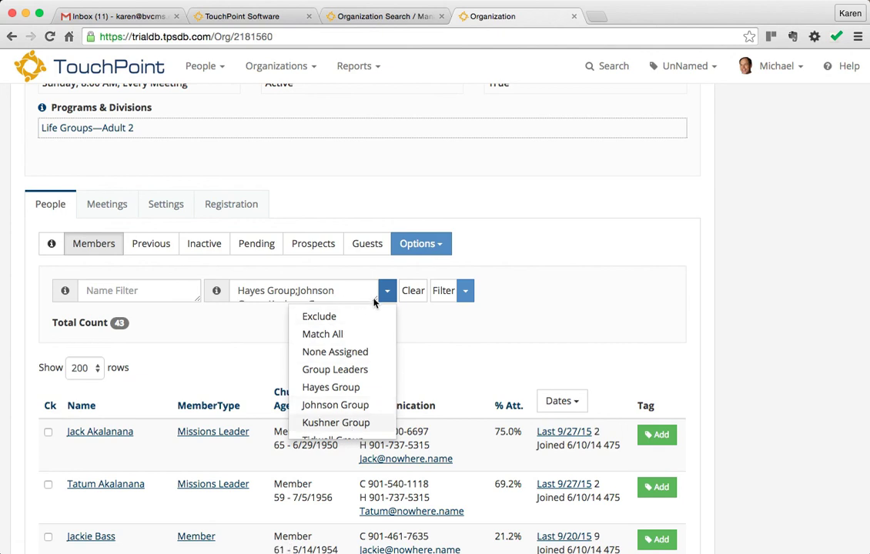
click(336, 422)
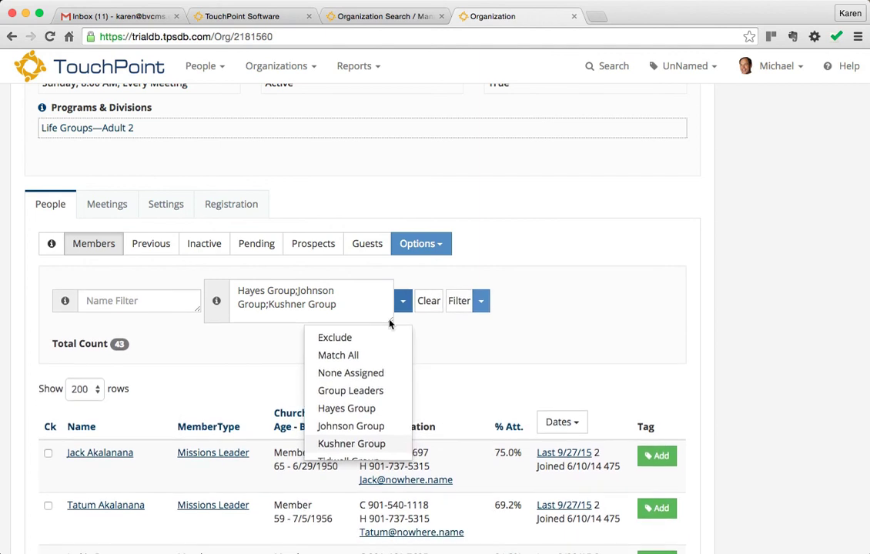
mouse_move(453, 347)
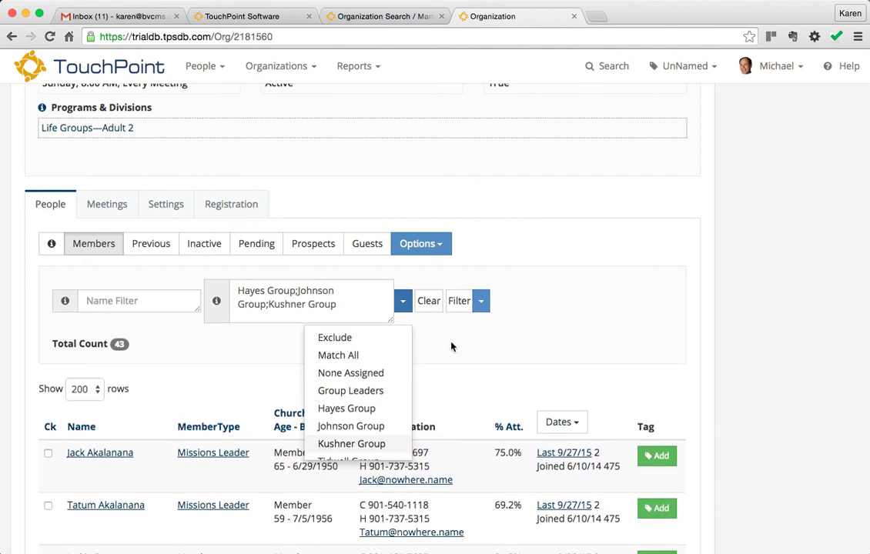
Replace the chosen sub-groups with Johnson Group only and apply the filter, leaving 11 members
click(428, 301)
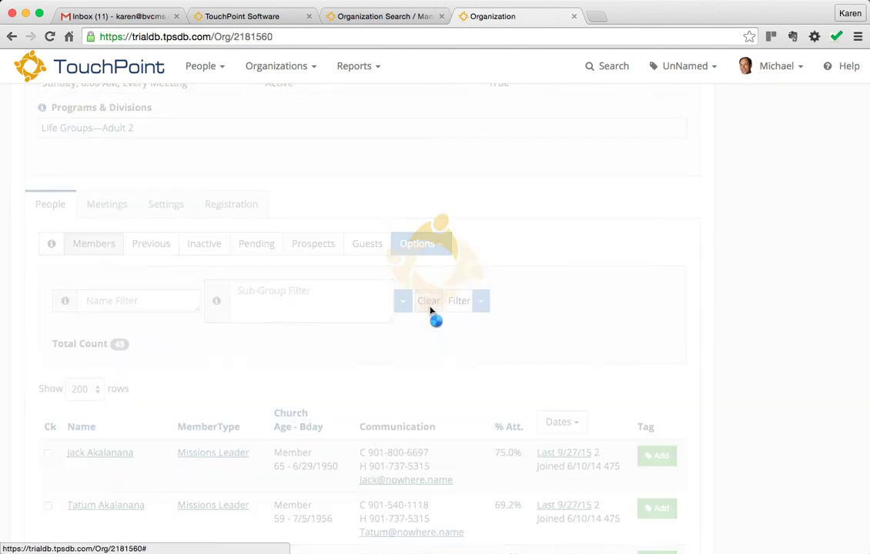
click(361, 290)
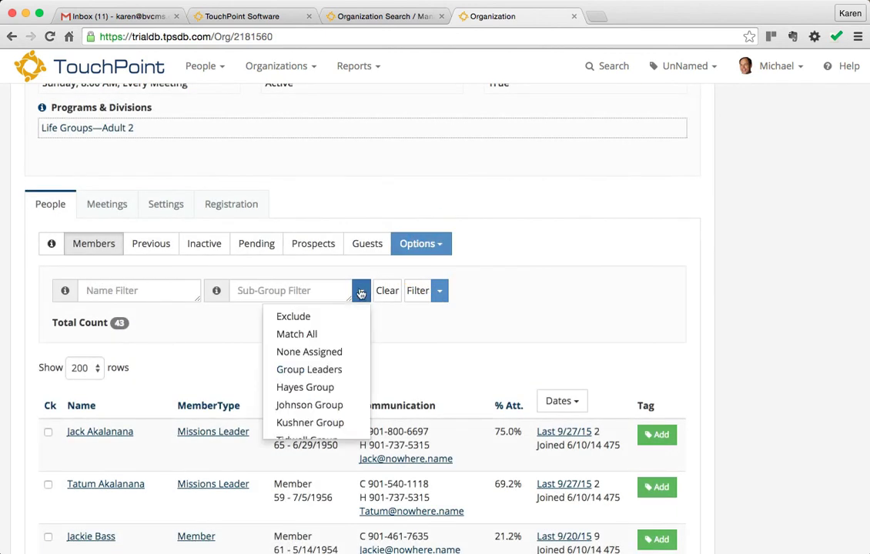
click(308, 405)
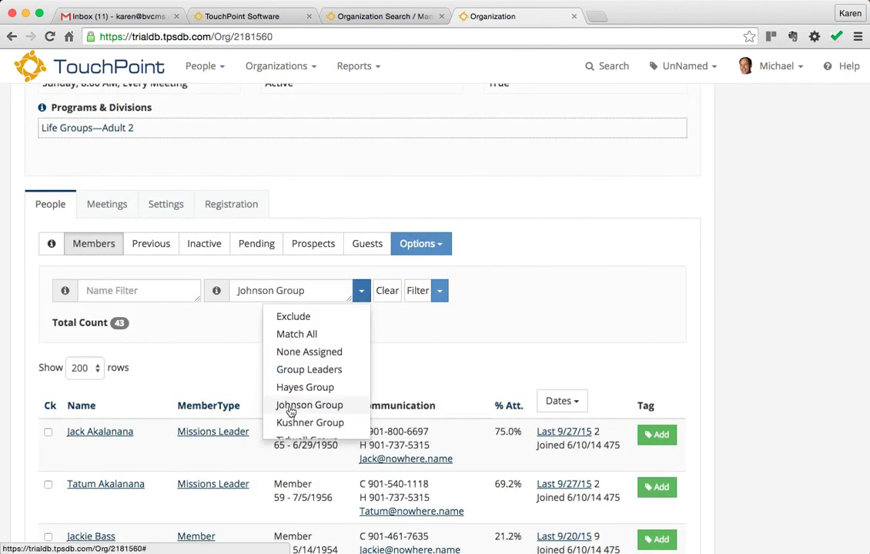
click(431, 343)
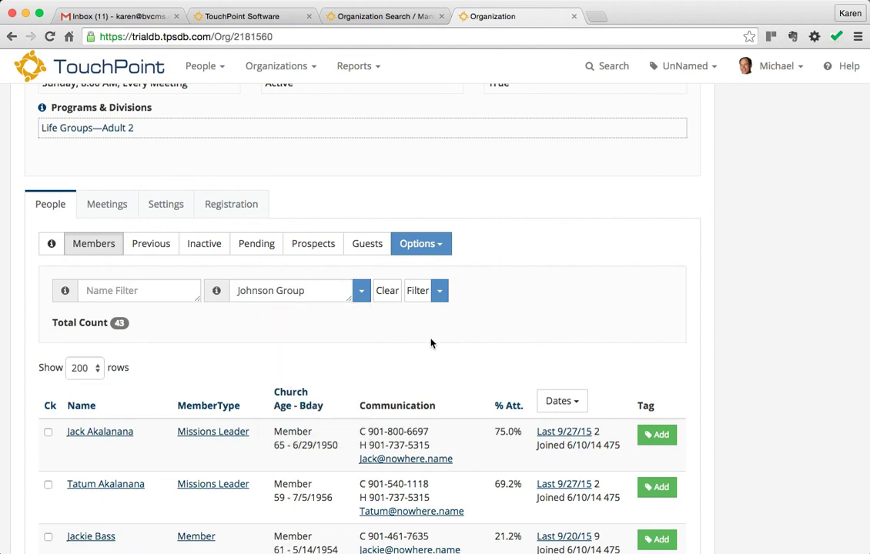
mouse_move(253, 325)
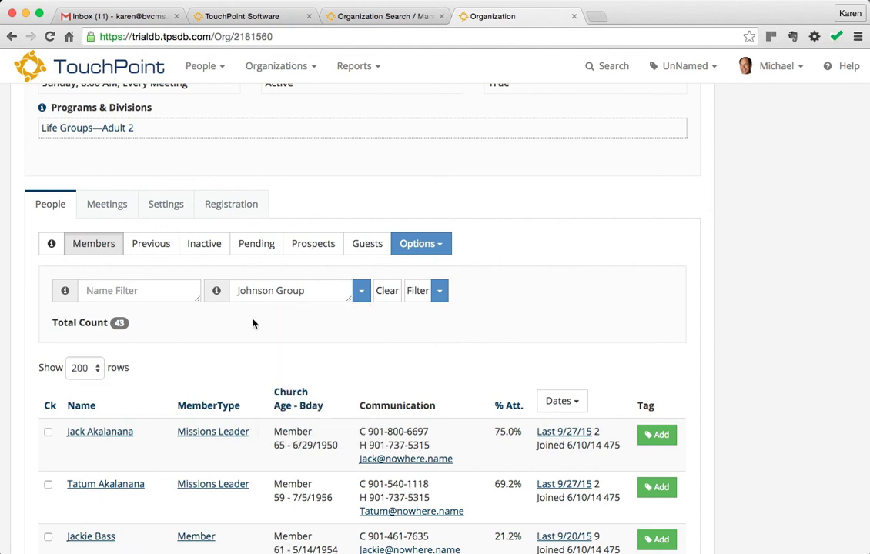
mouse_move(275, 313)
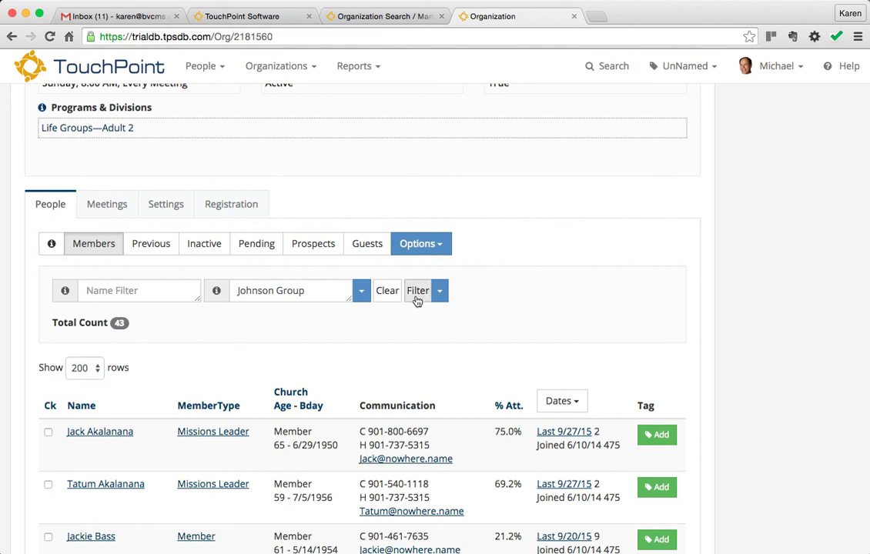
click(418, 290)
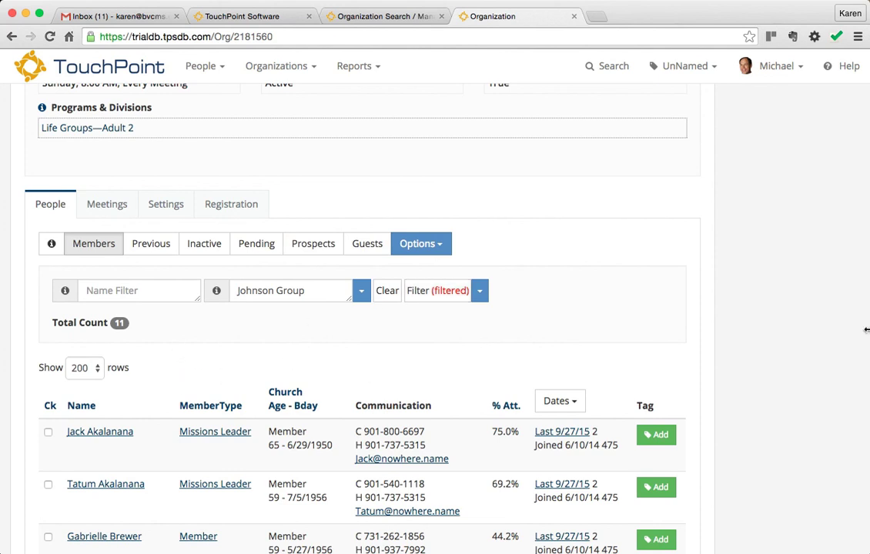
scroll(up, 3)
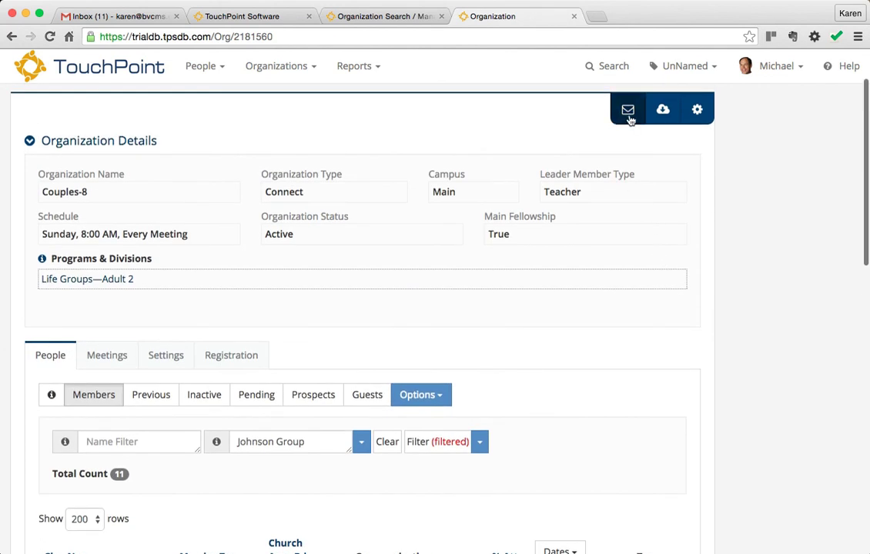
Export the 11 filtered Johnson Group members as a Word directory document
click(663, 109)
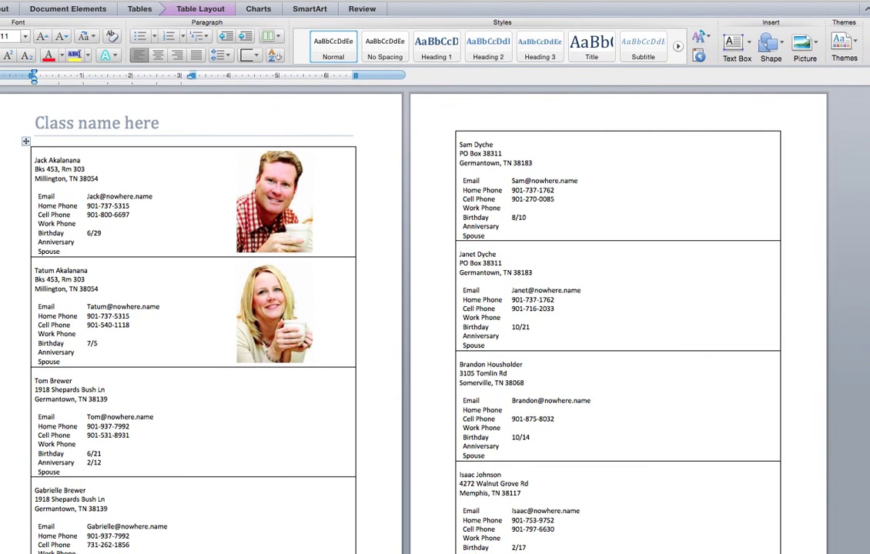
scroll(down, 3)
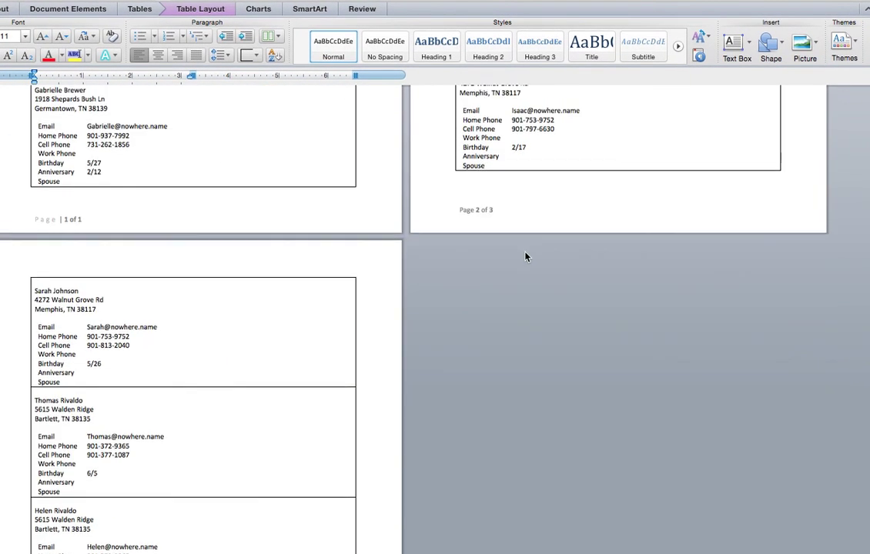
scroll(up, 3)
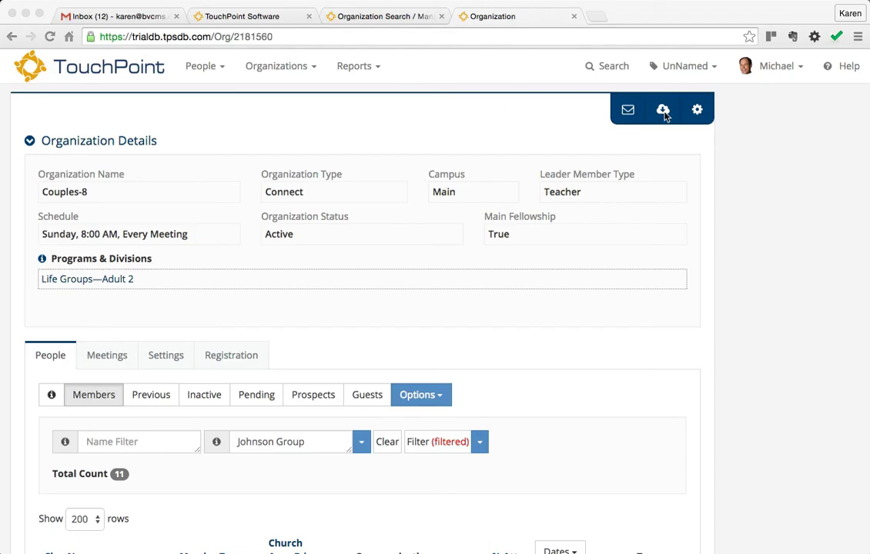
Clear the Johnson Group sub-group filter so Couples-8 lists all 43 members
click(662, 109)
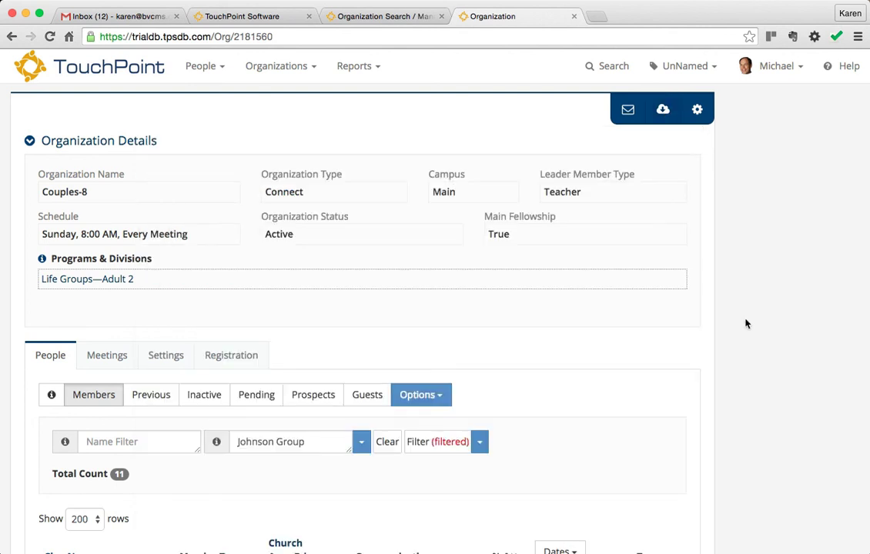
mouse_move(145, 489)
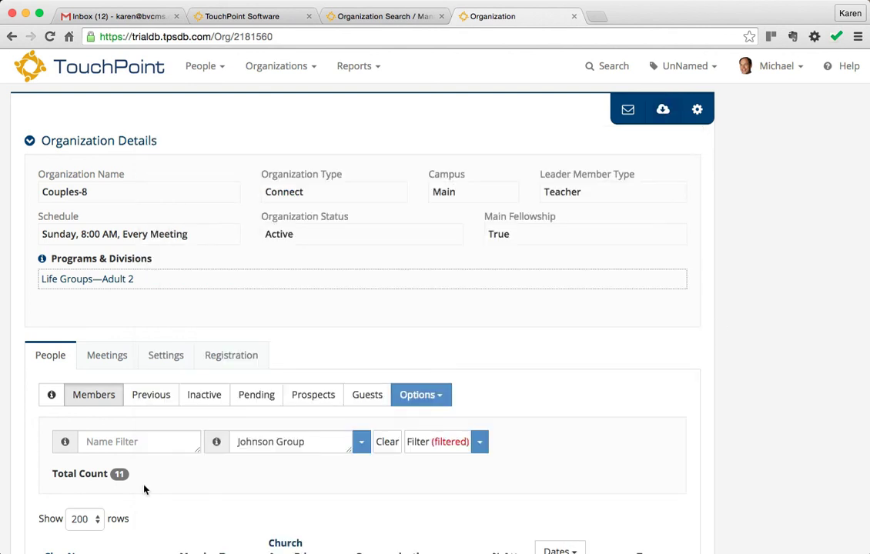
scroll(down, 3)
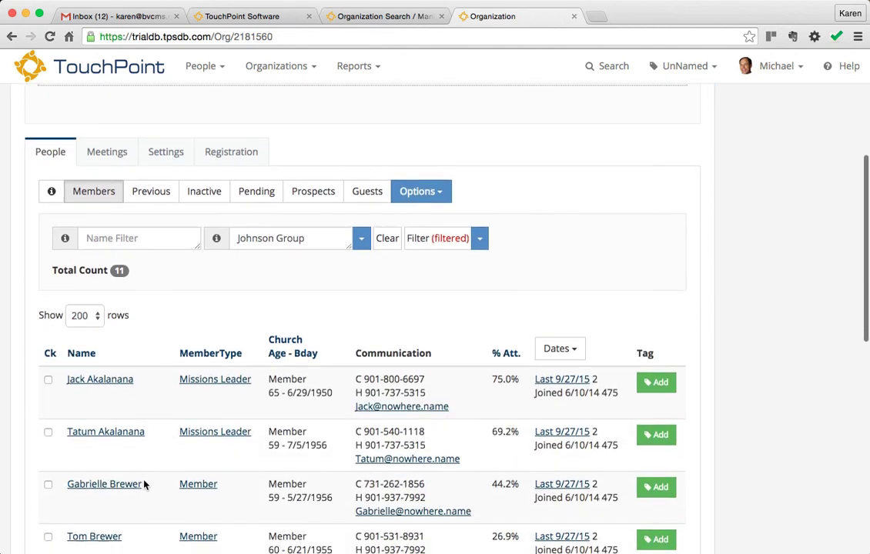
scroll(up, 3)
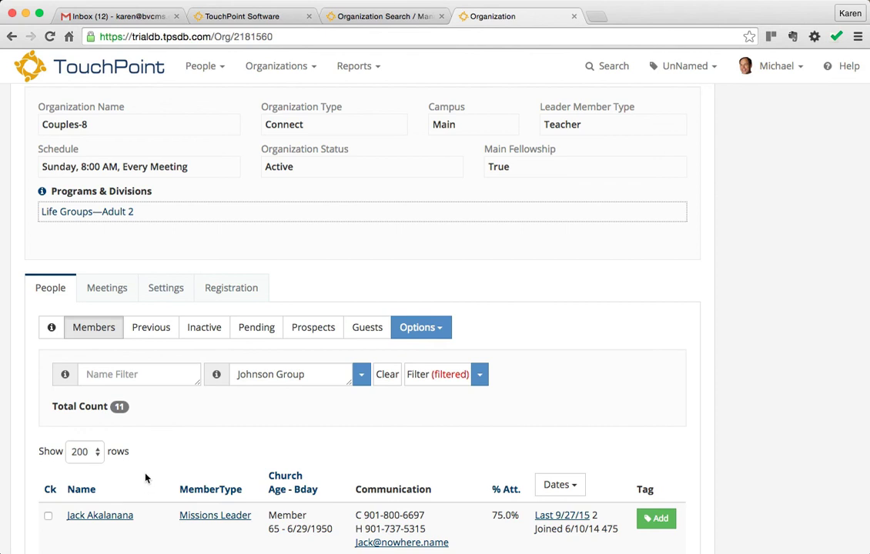
click(387, 374)
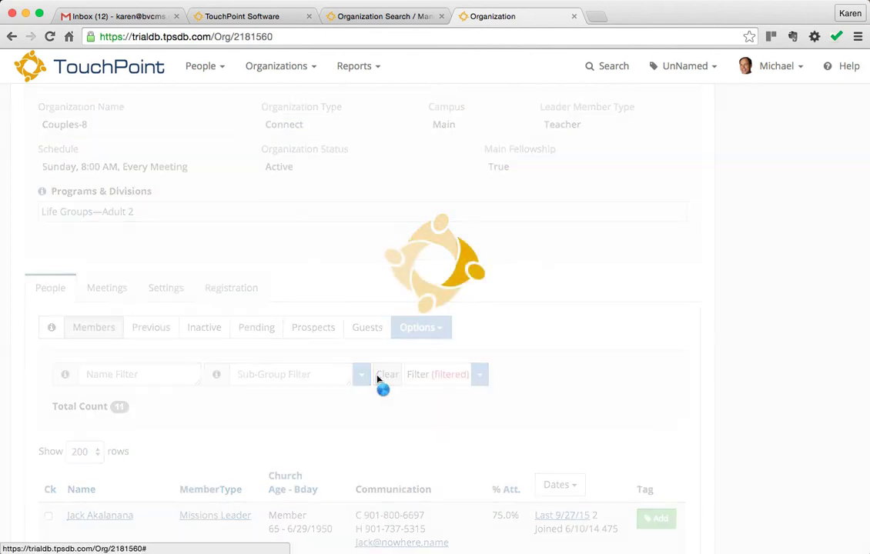
click(387, 375)
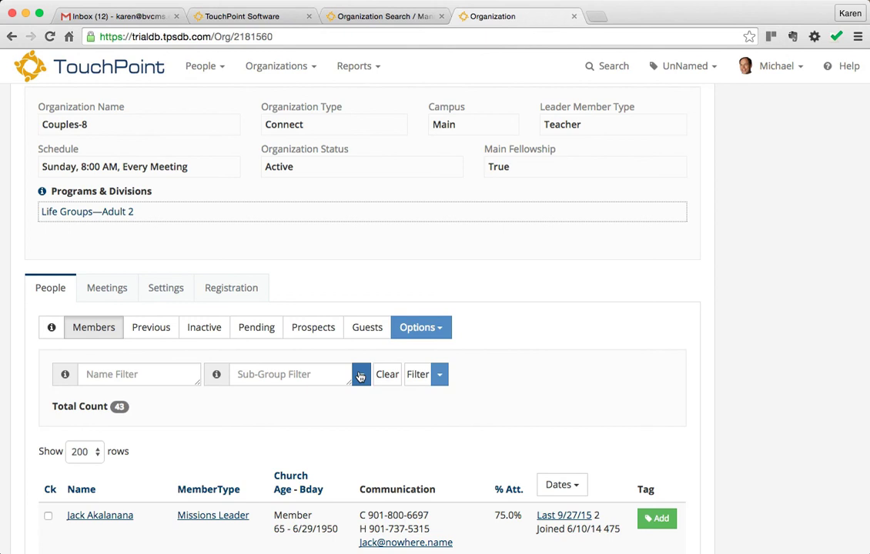
mouse_move(343, 378)
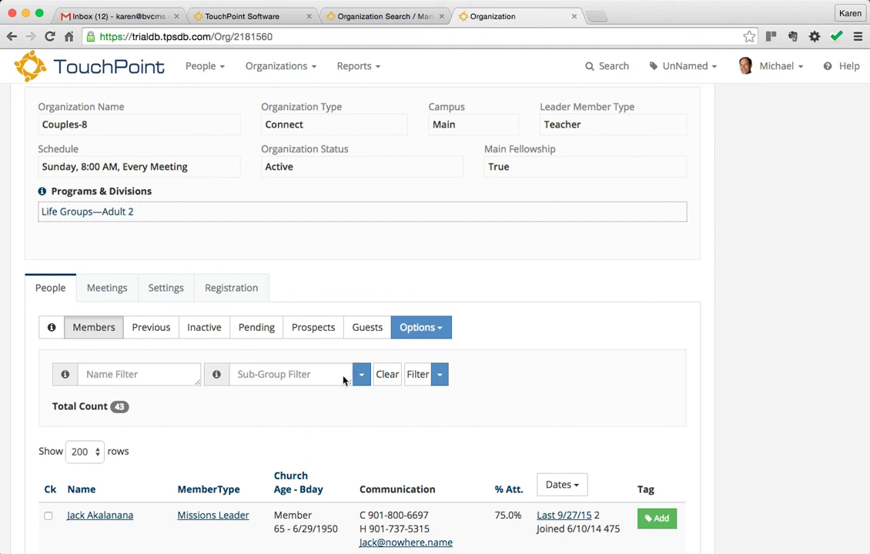